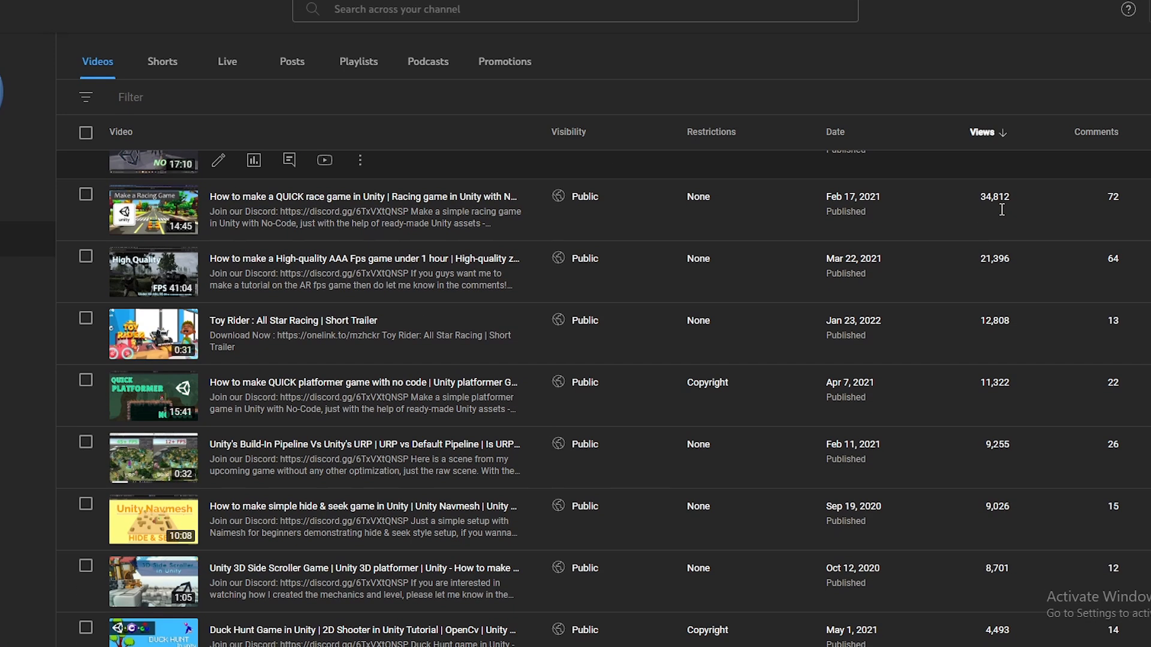
Scroll the 'third person' results and open the free Starter Assets - ThirdPerson package page.
scroll("down", 3)
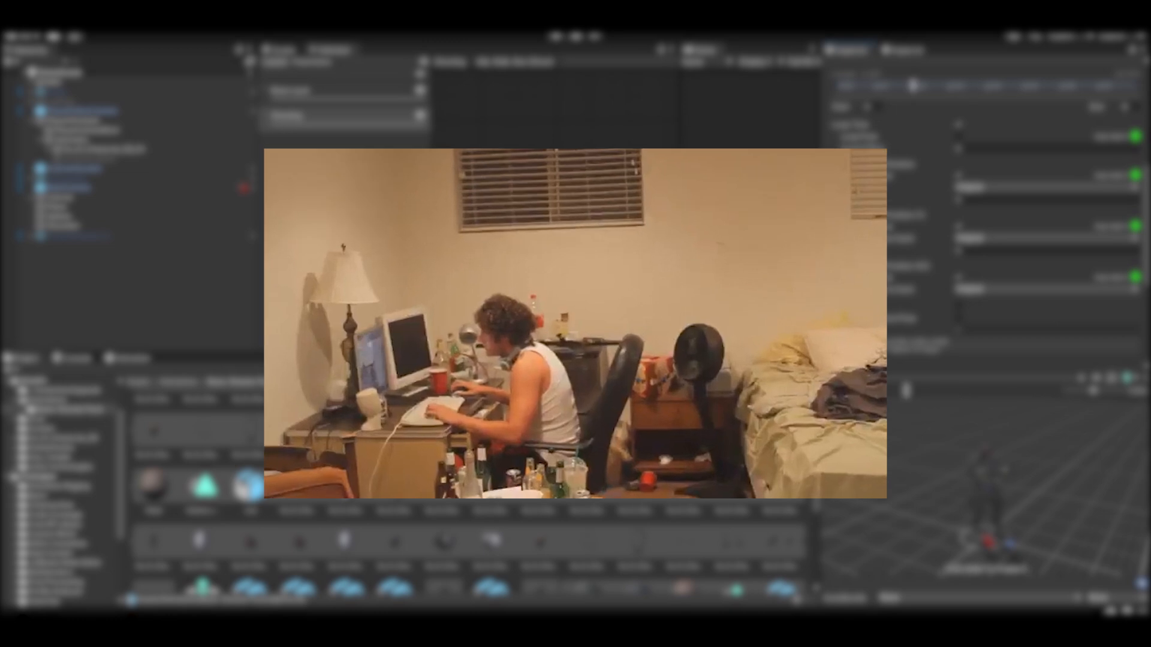
left_click(555, 35)
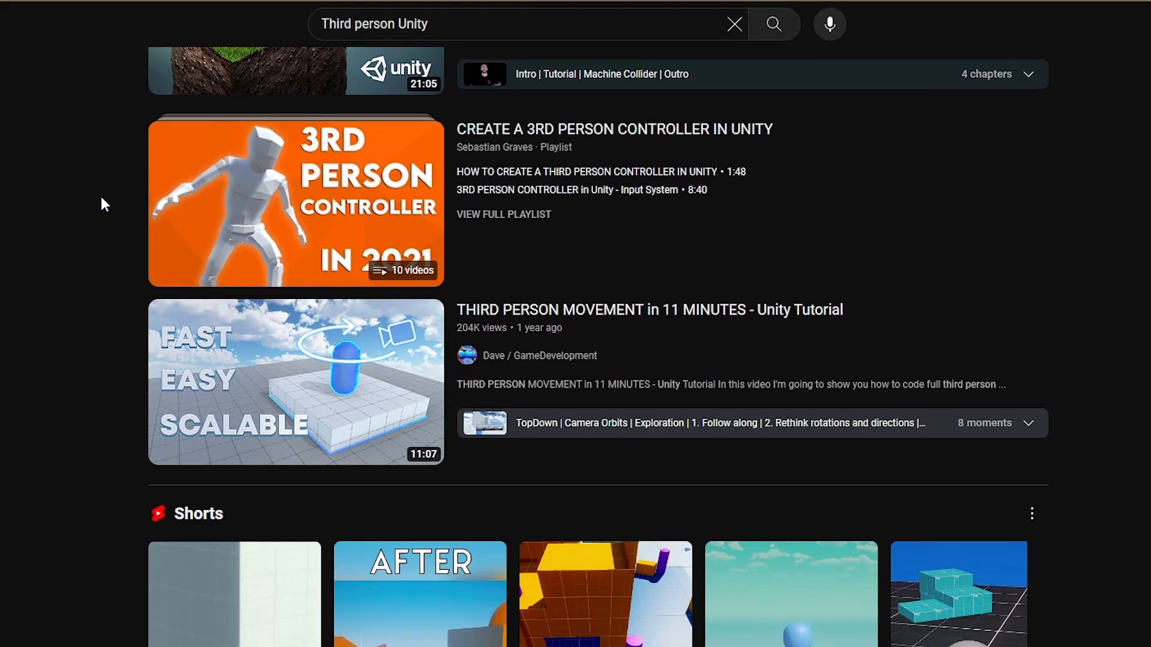
scroll("down", 3)
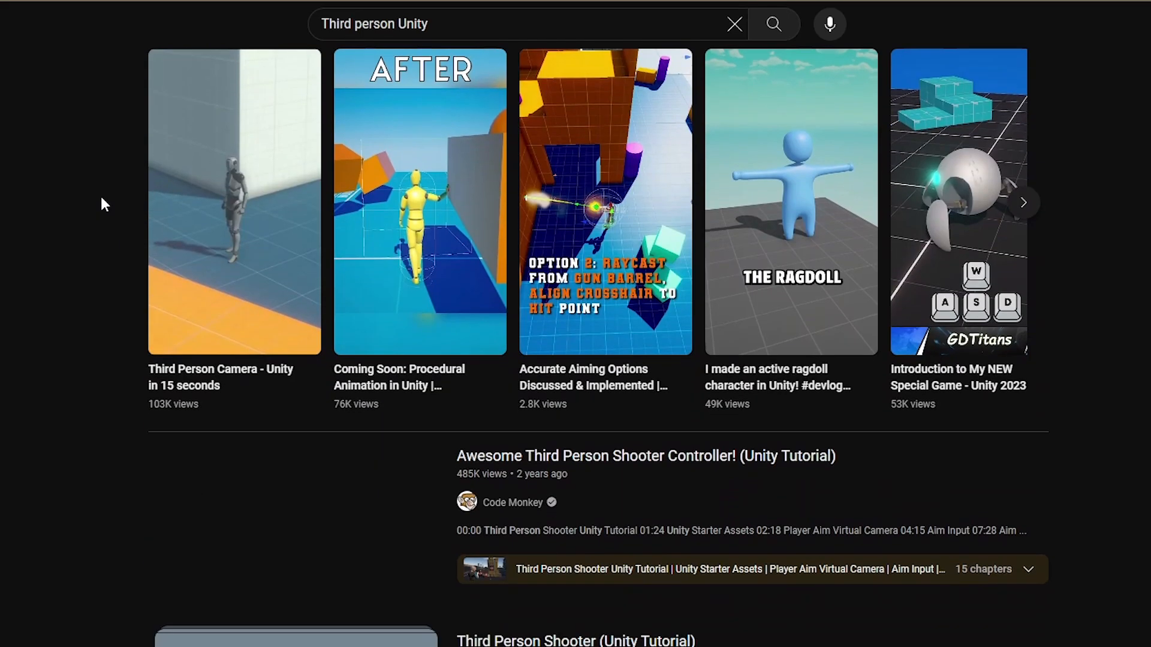
scroll("down", 3)
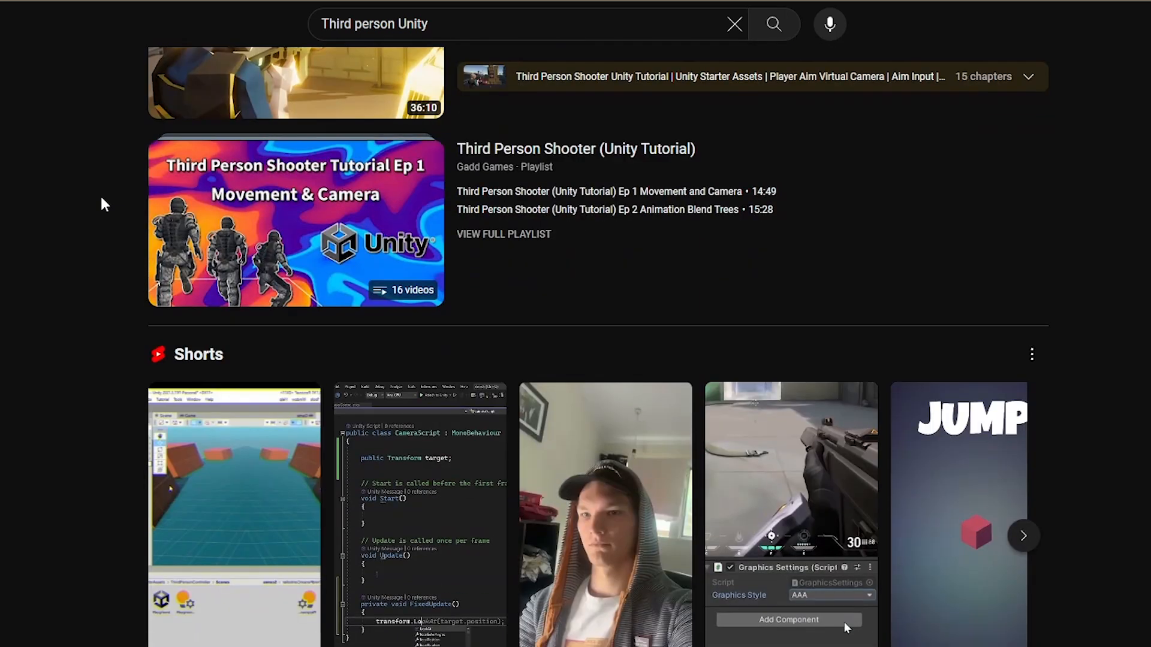
scroll("up", 3)
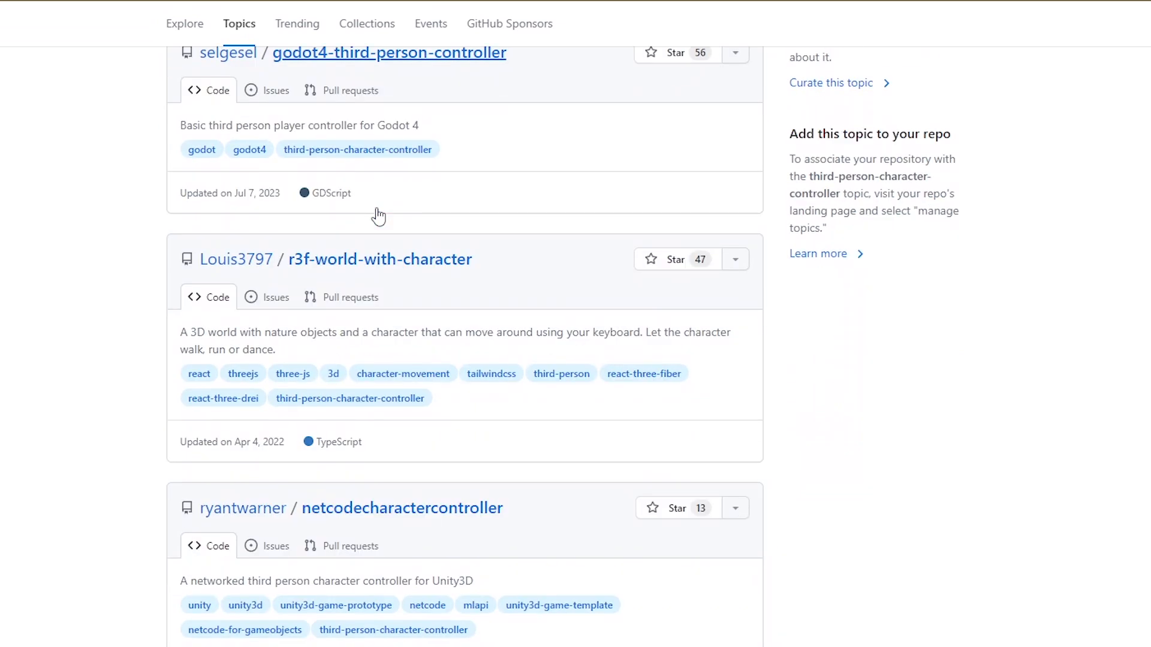
scroll("down", 3)
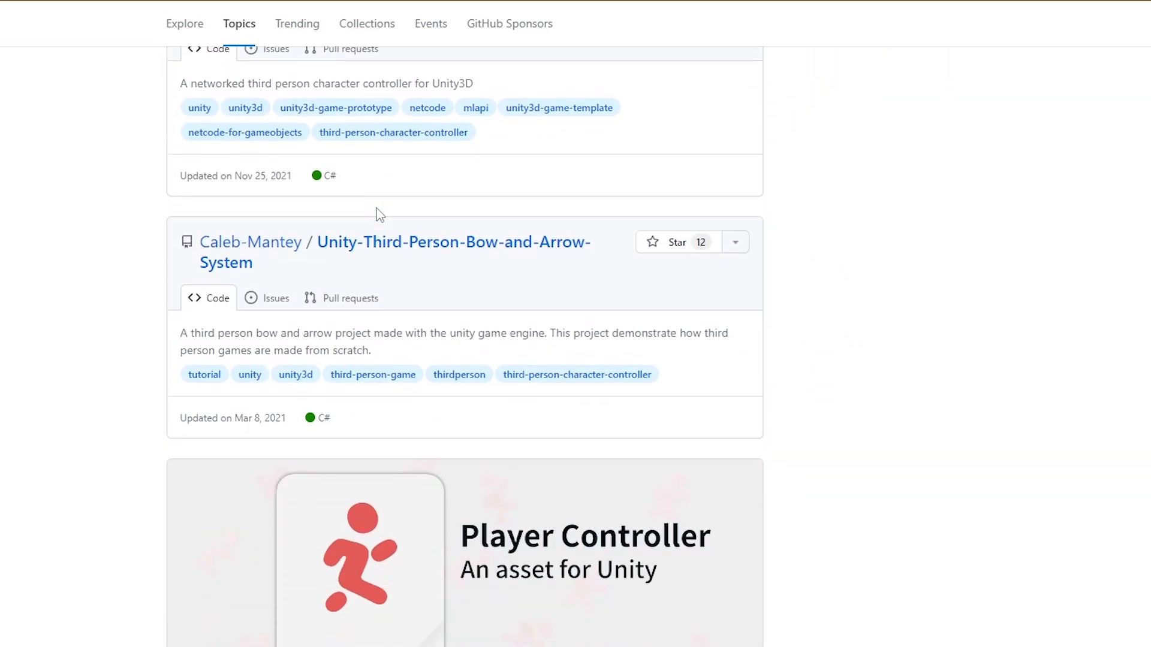
scroll("down", 3)
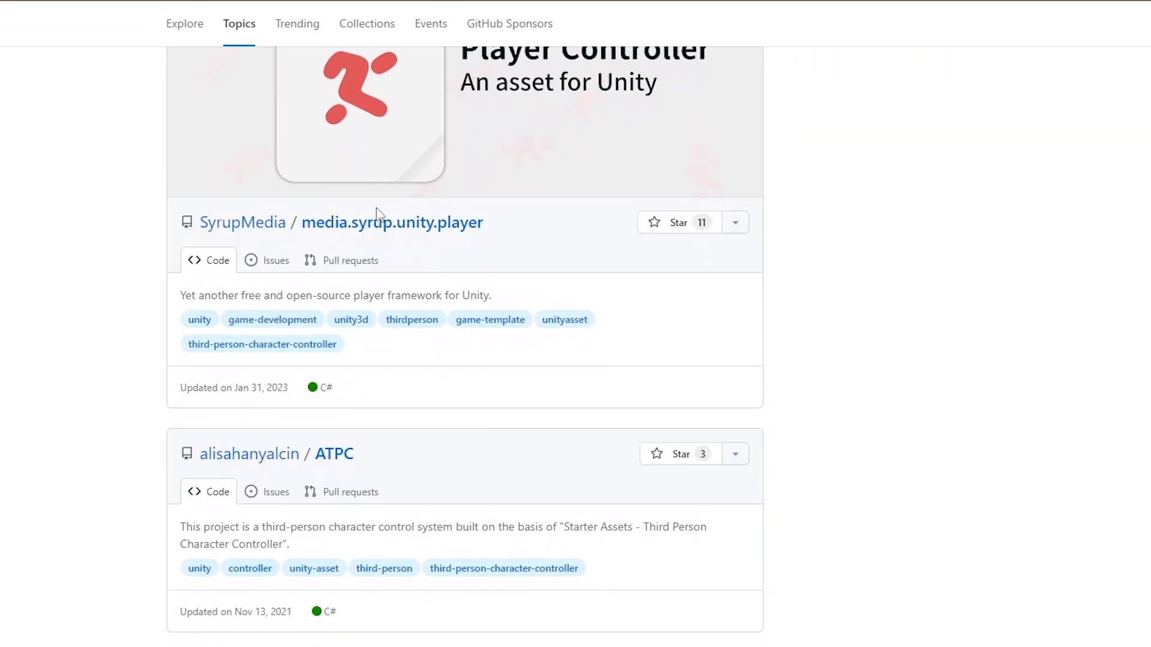
scroll("down", 3)
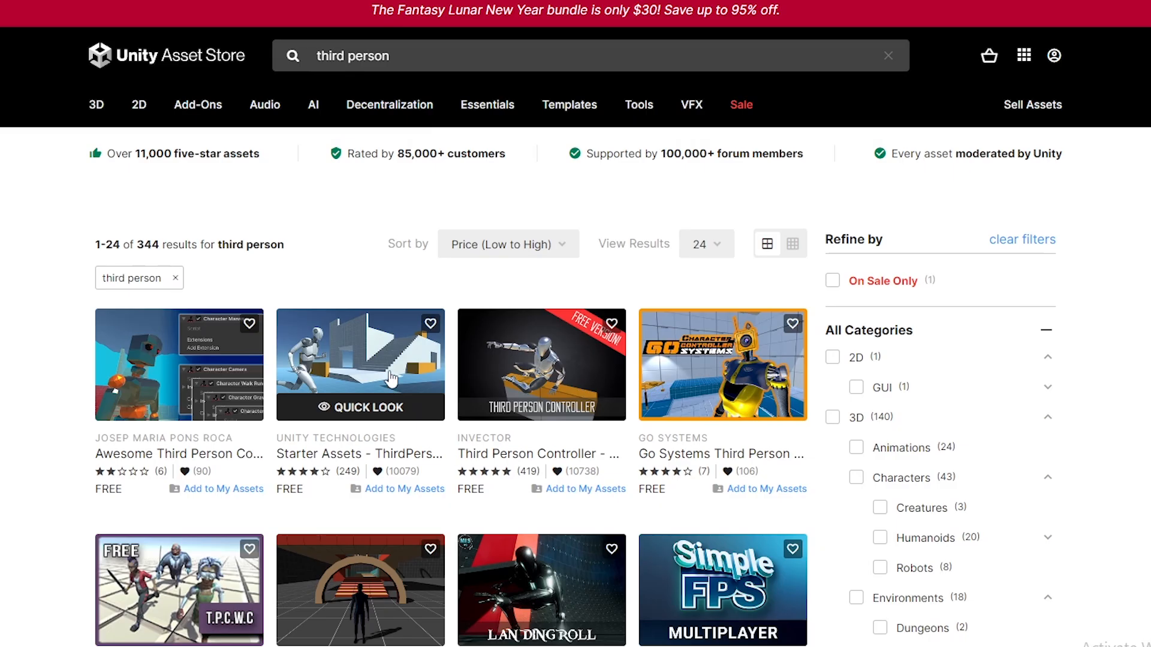
left_click(360, 364)
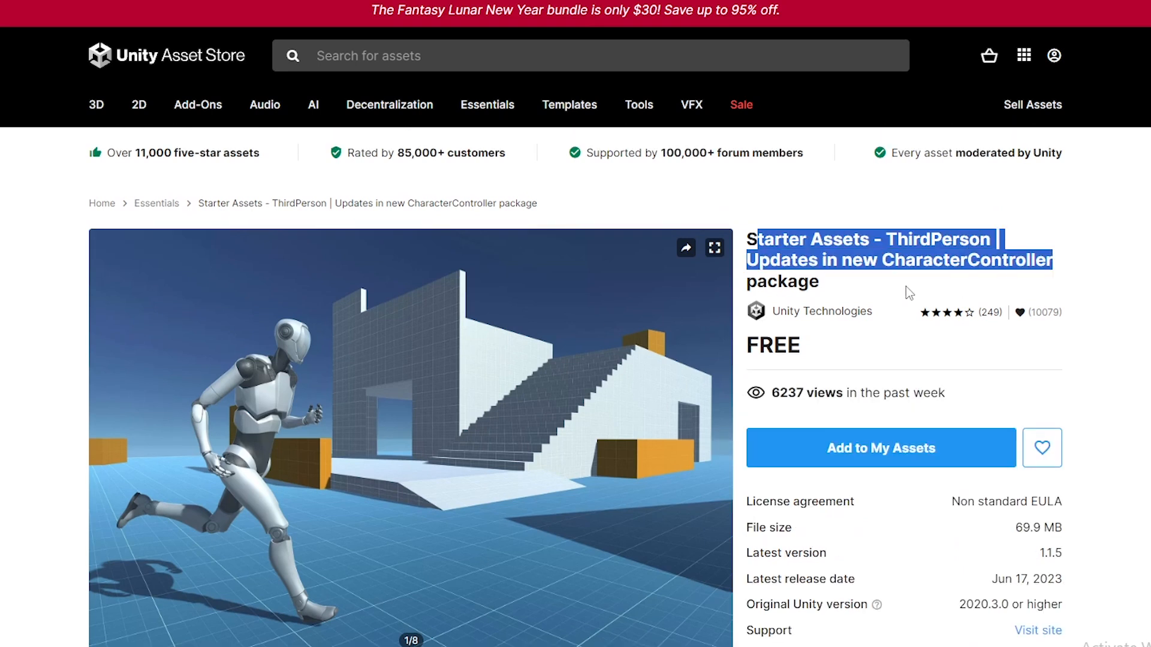
scroll("down", 3)
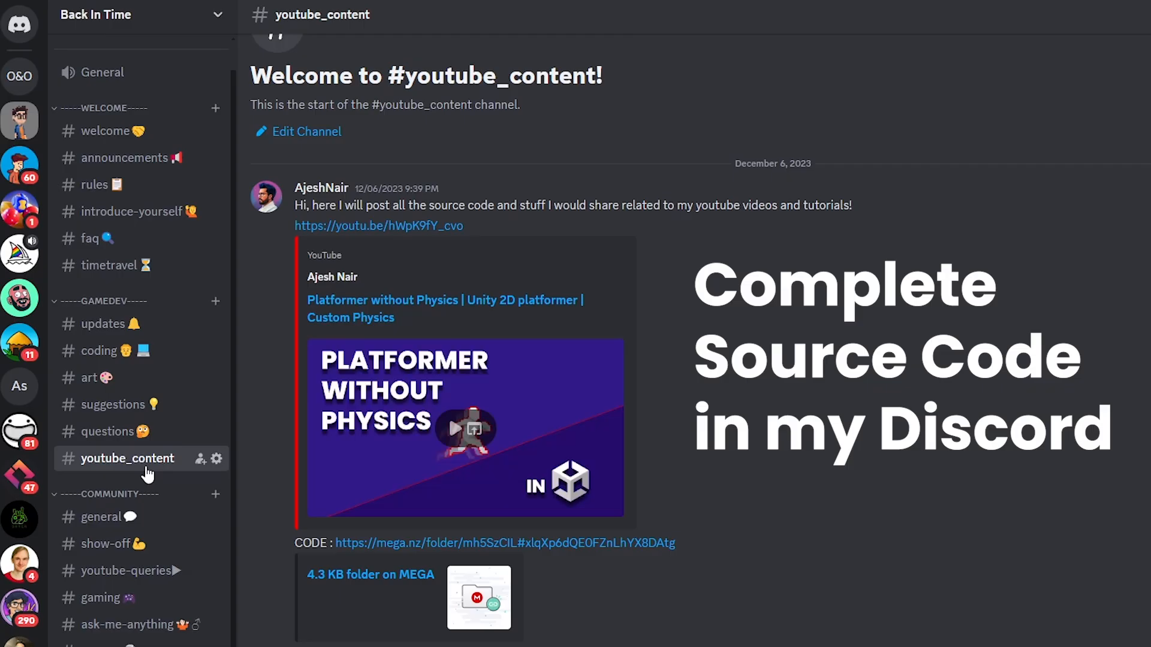
mouse_move(294, 287)
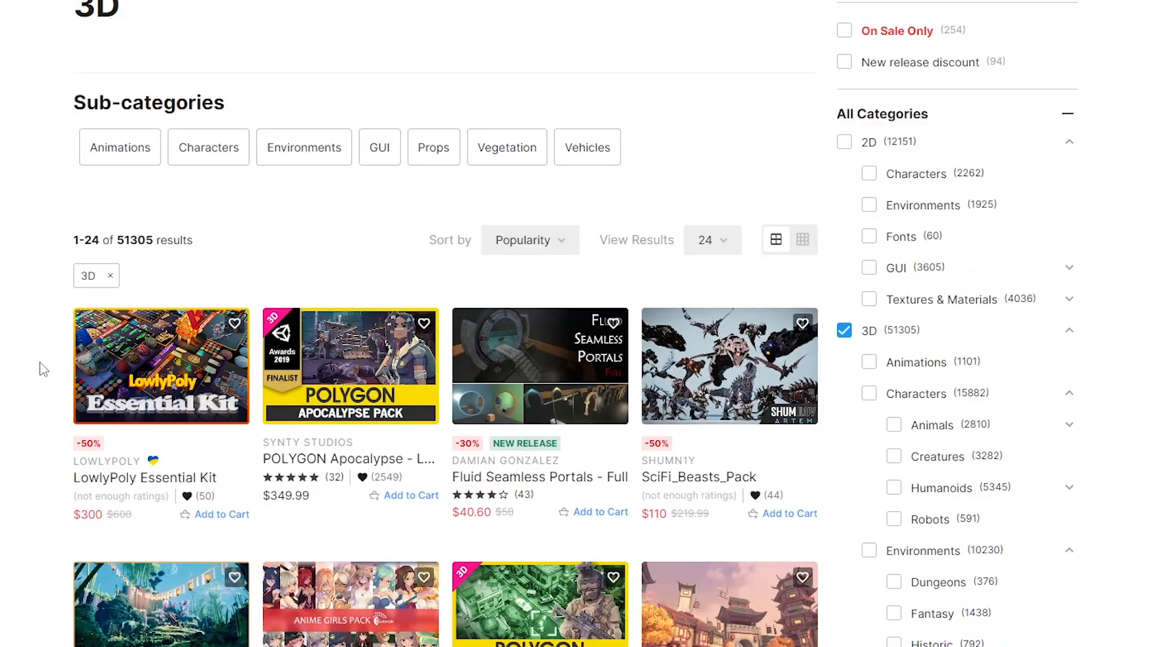
mouse_move(120, 146)
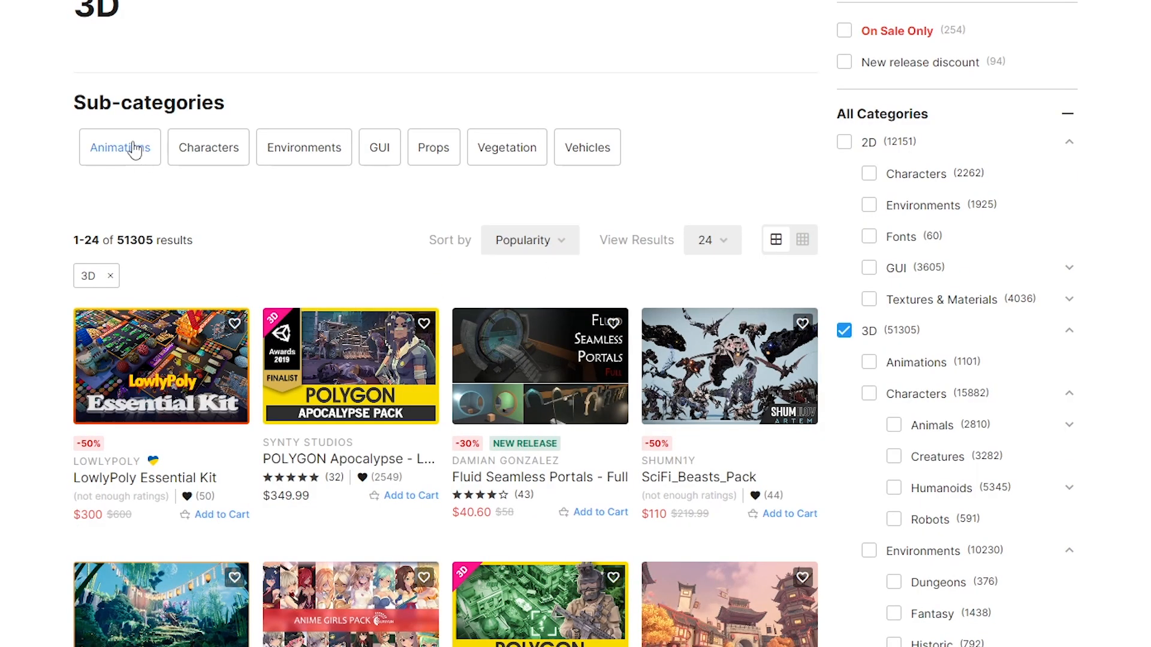
Open the Sun Temple asset page and view its second, third and fourth preview screenshots.
left_click(530, 240)
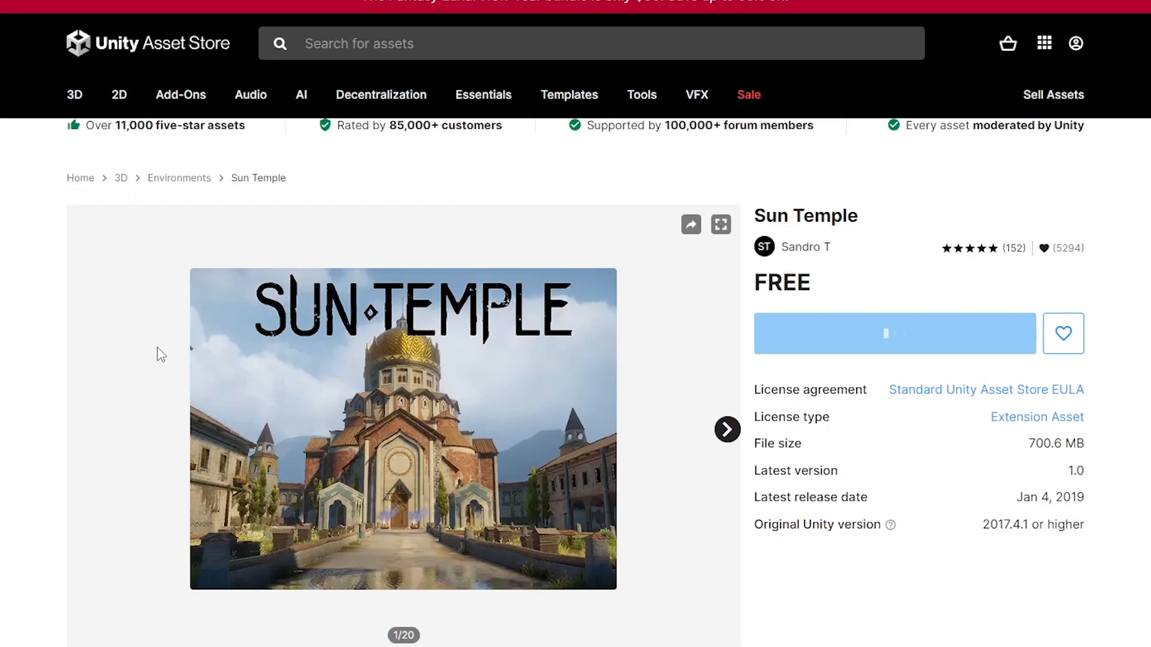
scroll("down", 3)
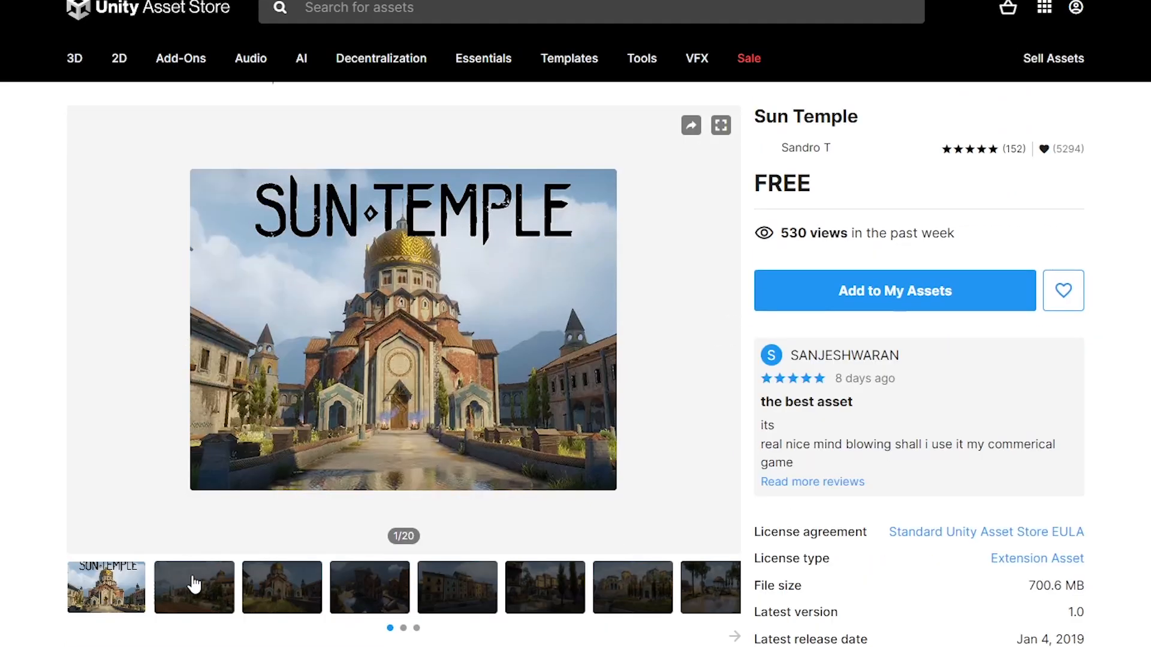
left_click(193, 586)
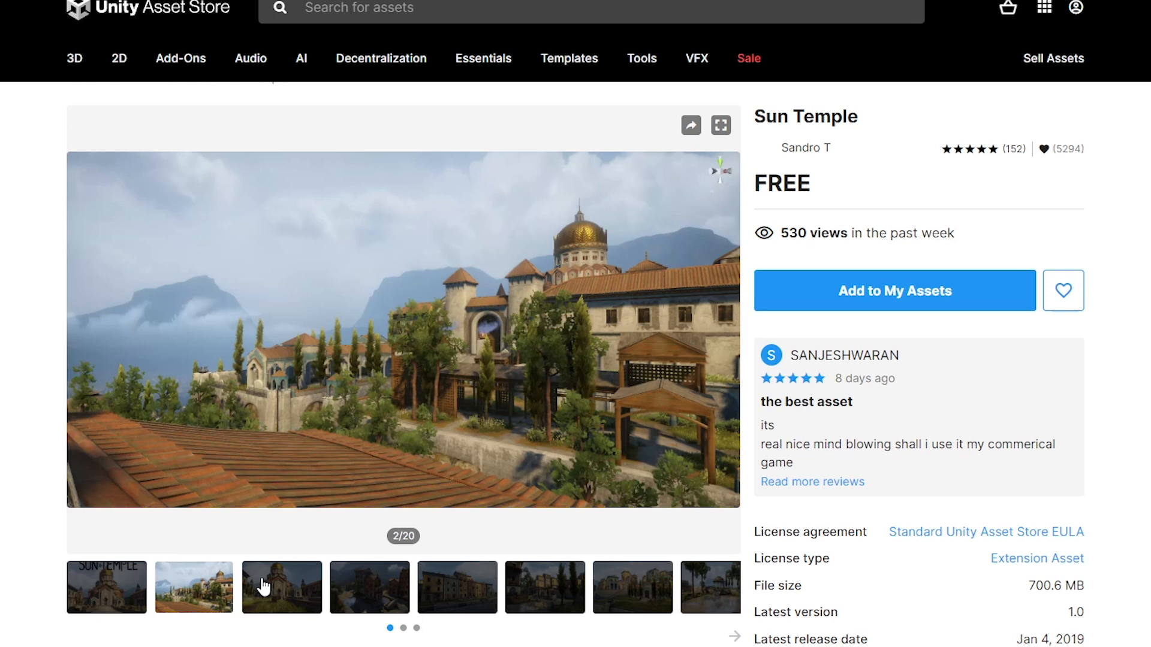
left_click(369, 586)
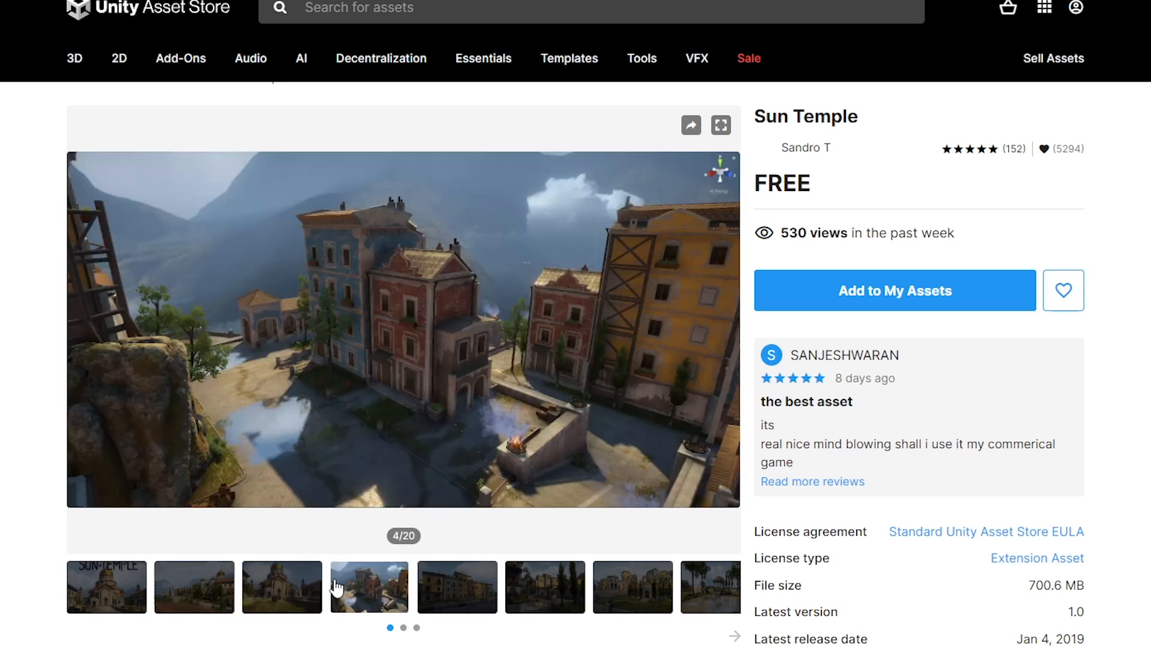
left_click(544, 586)
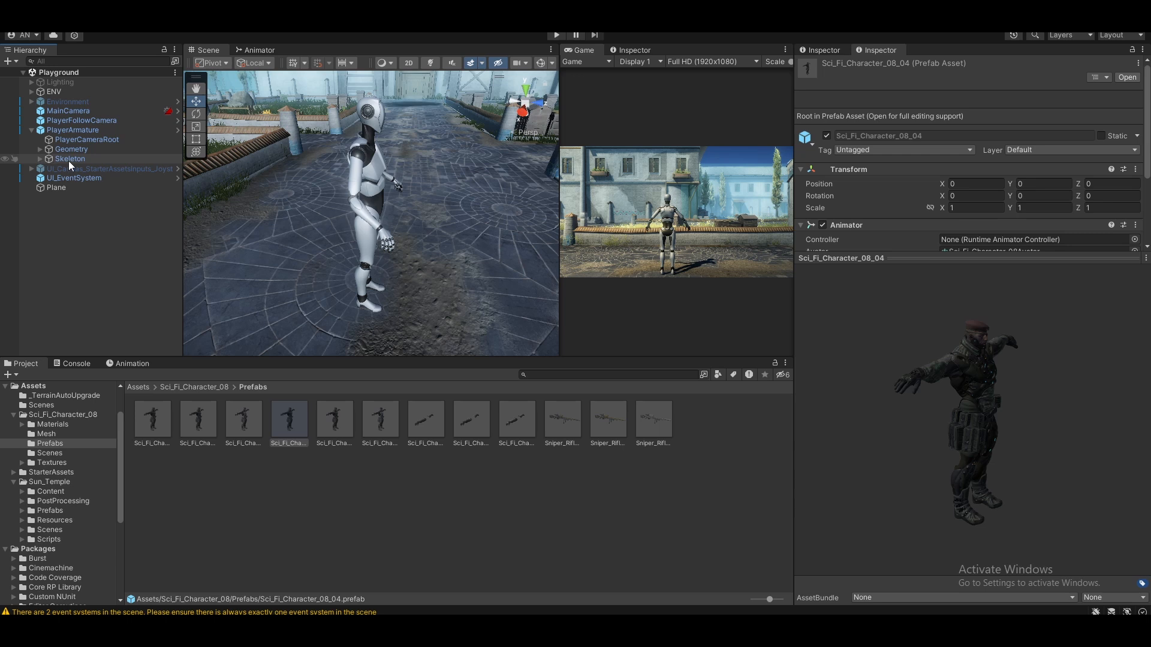
Place the Sci-Fi soldier under PlayerArmature and assign Sci_Fi_Character_08Avatar to its Animator.
left_click(48, 158)
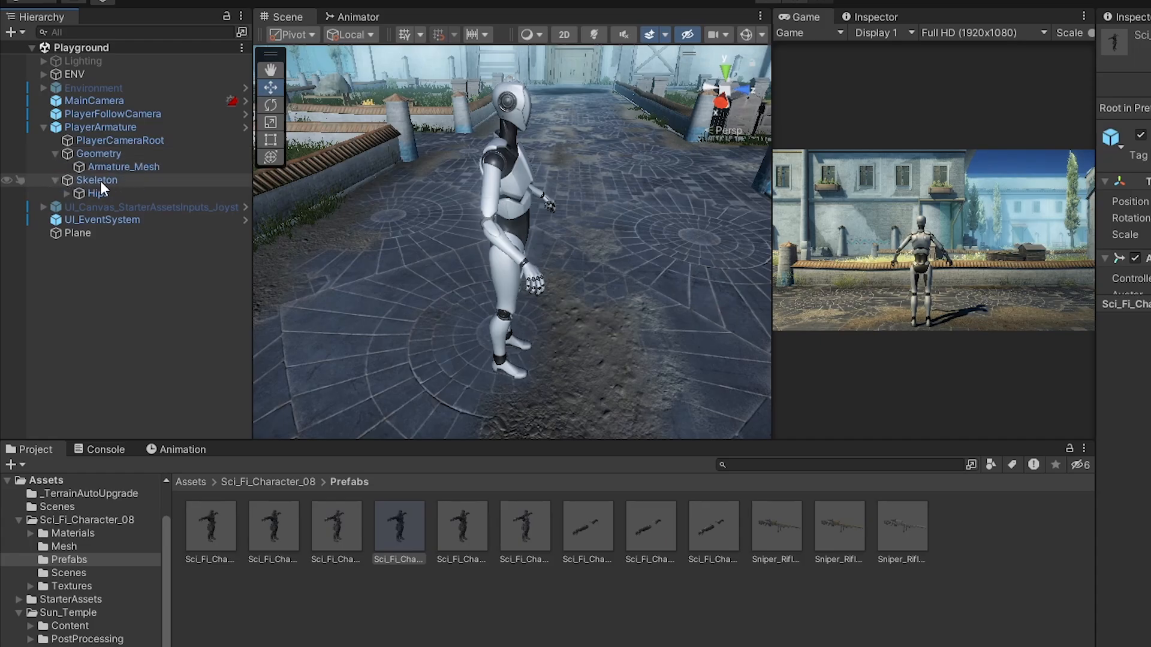
mouse_move(151, 167)
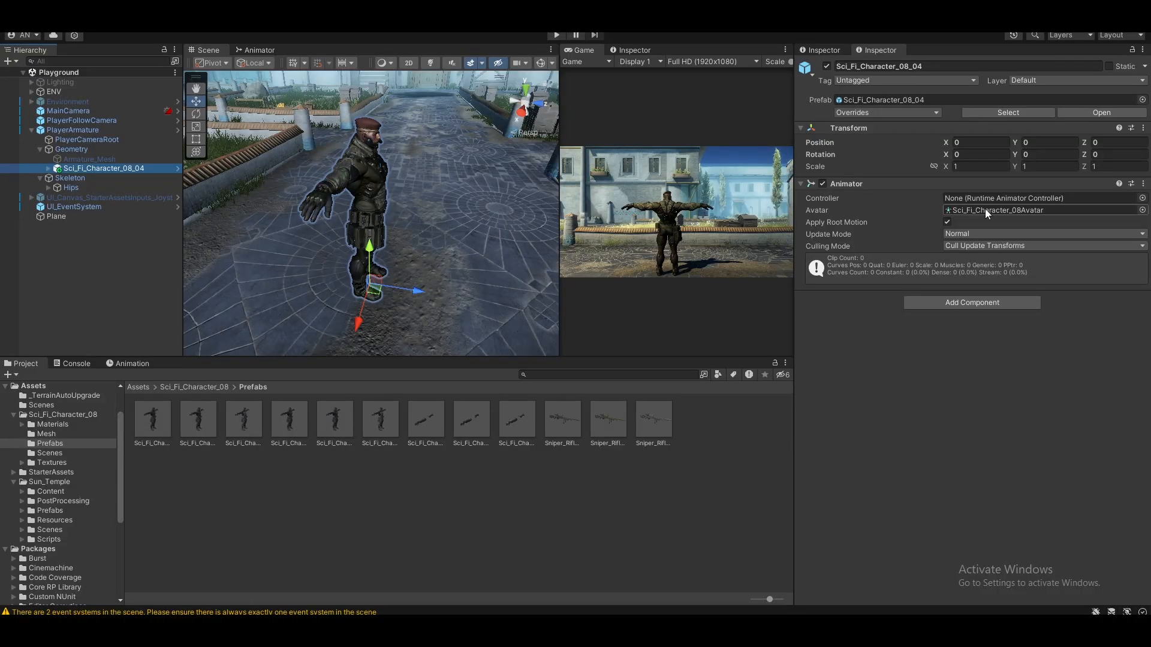
left_click(47, 434)
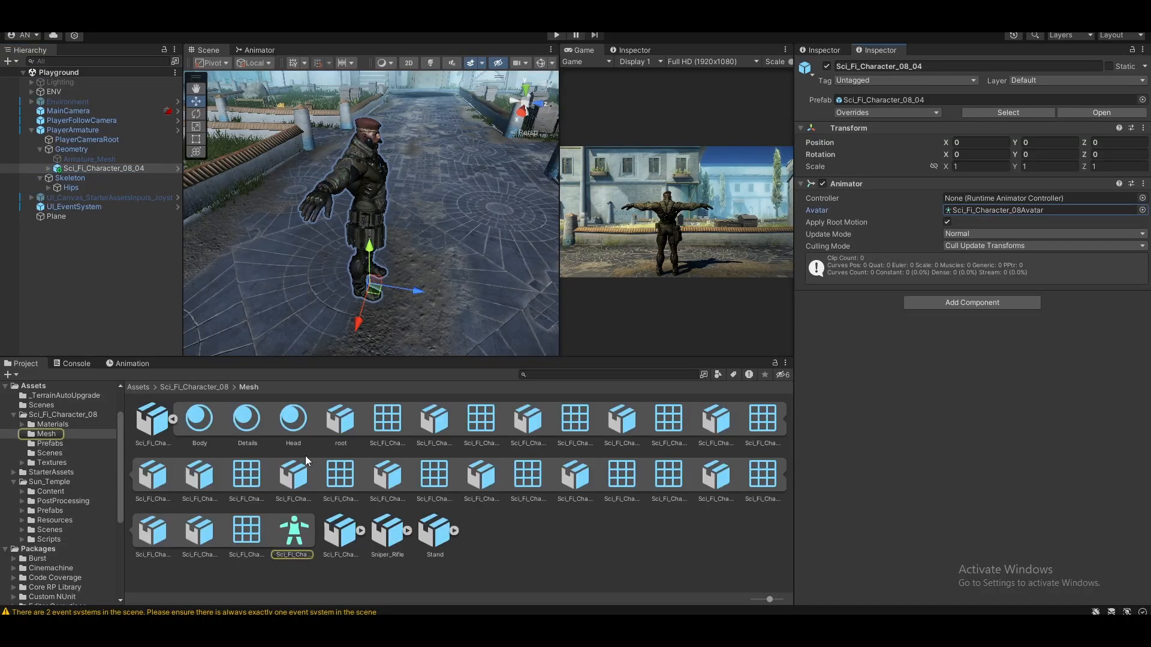
left_click(73, 129)
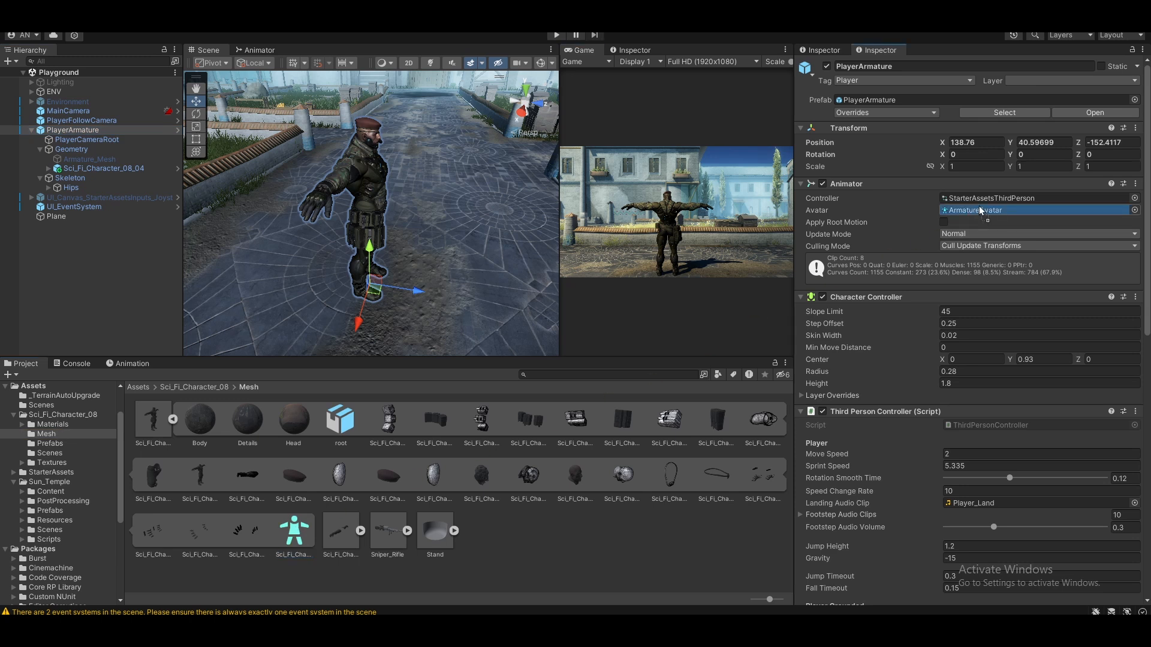
left_click(1034, 210)
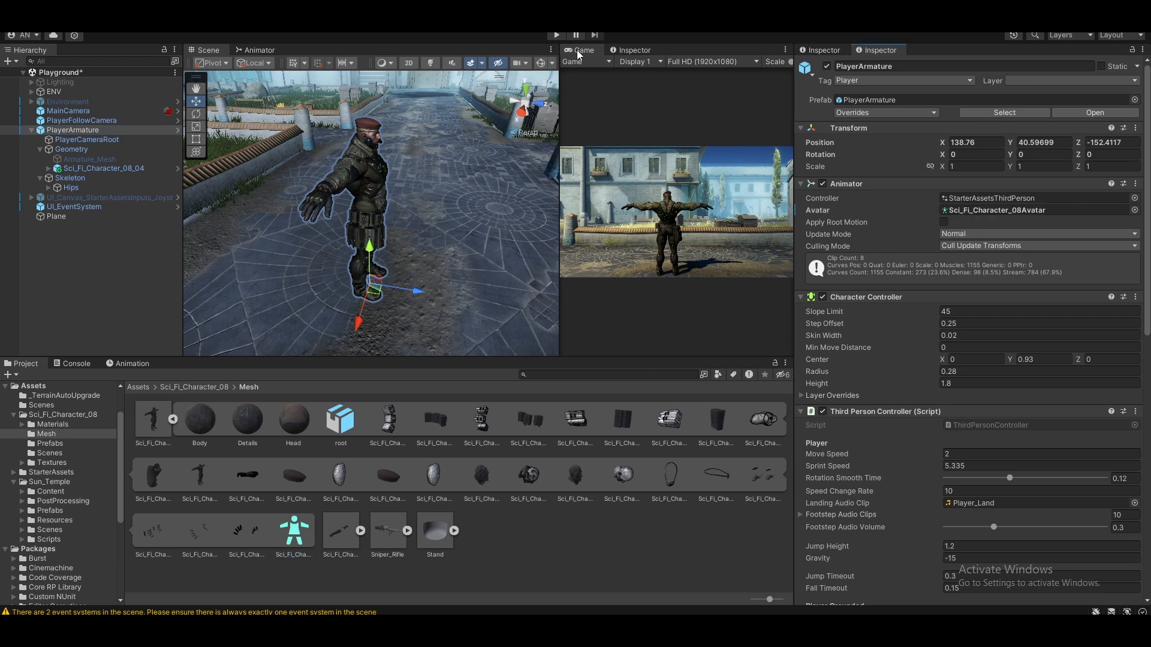
left_click(556, 34)
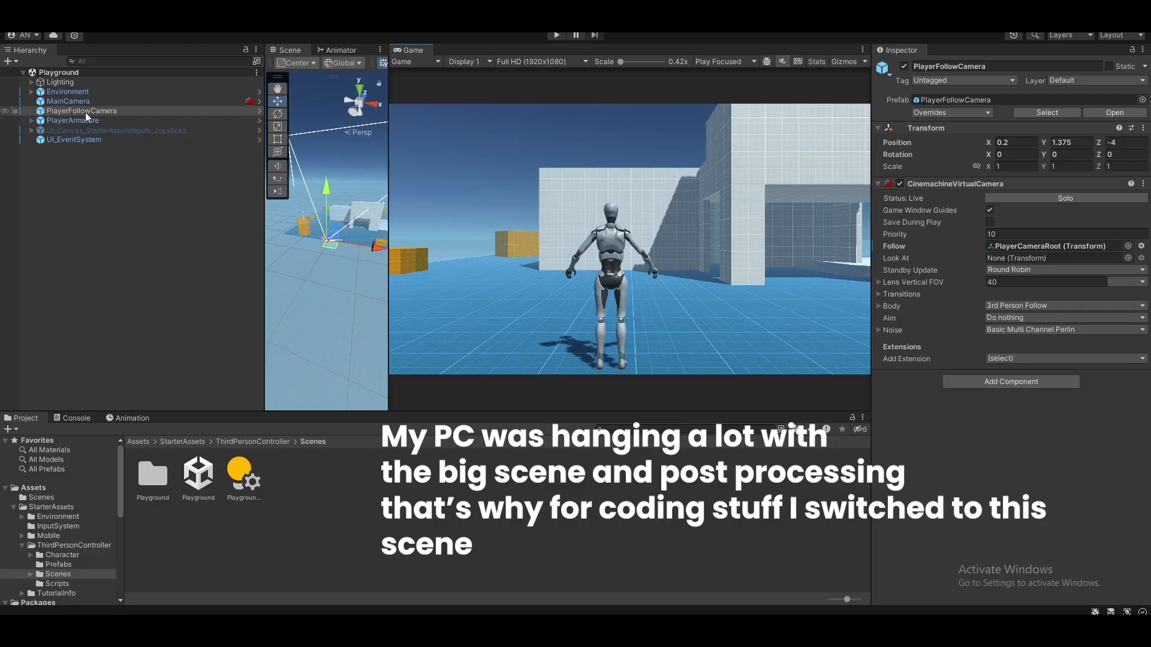
mouse_move(94, 161)
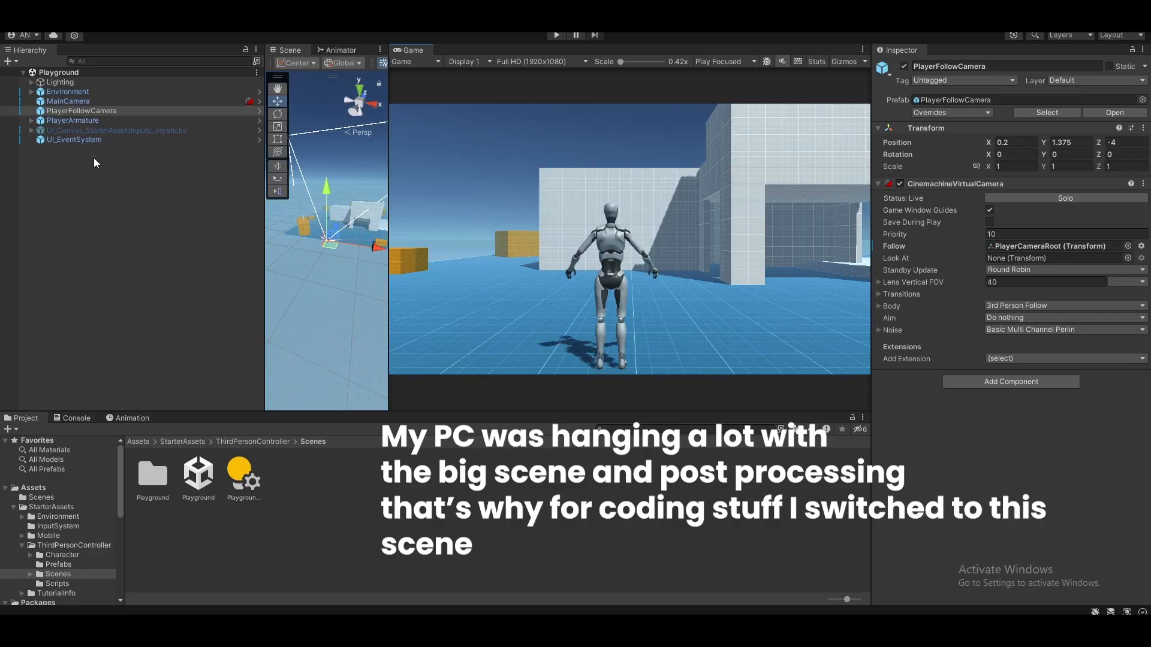
Duplicate the selection with Ctrl+D while preparing the Playground scene for coding.
key("ctrl+d")
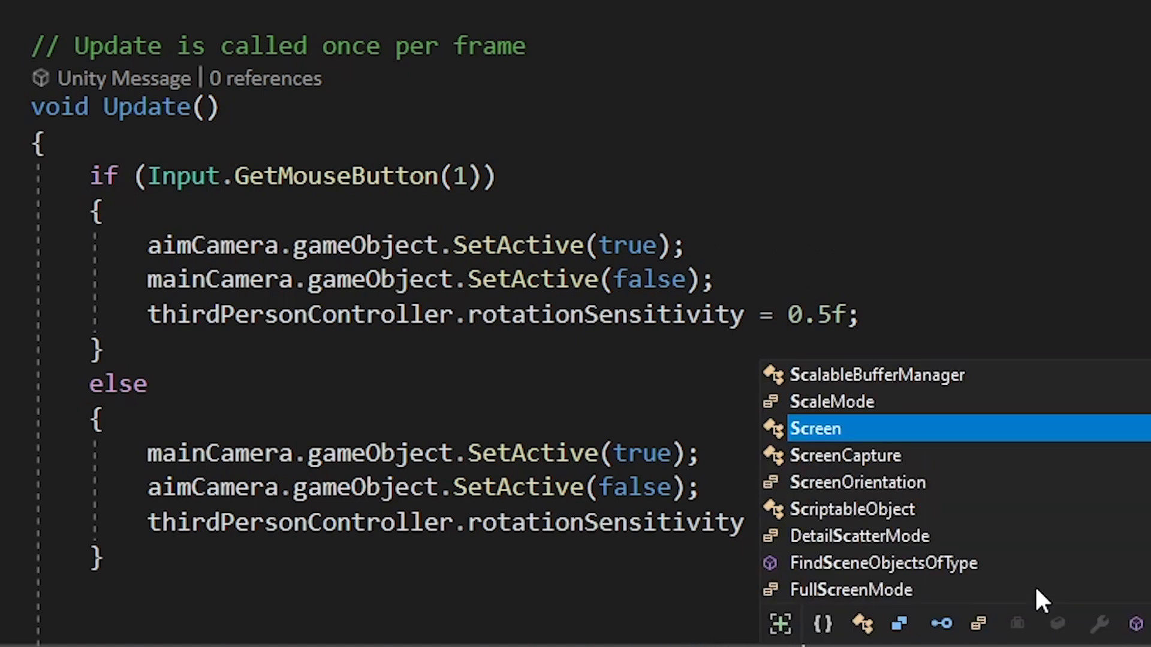
Insert the Screen class suggestion for the screen-centre raycast in the aim script's Update.
left_click(555, 34)
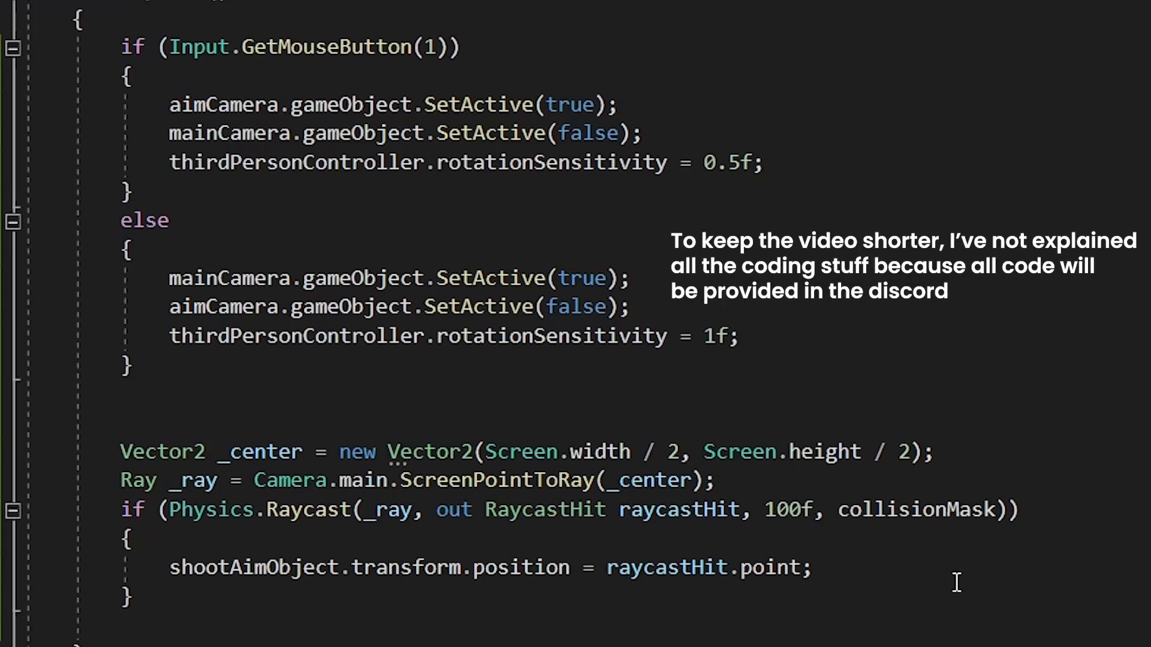
mouse_move(780, 511)
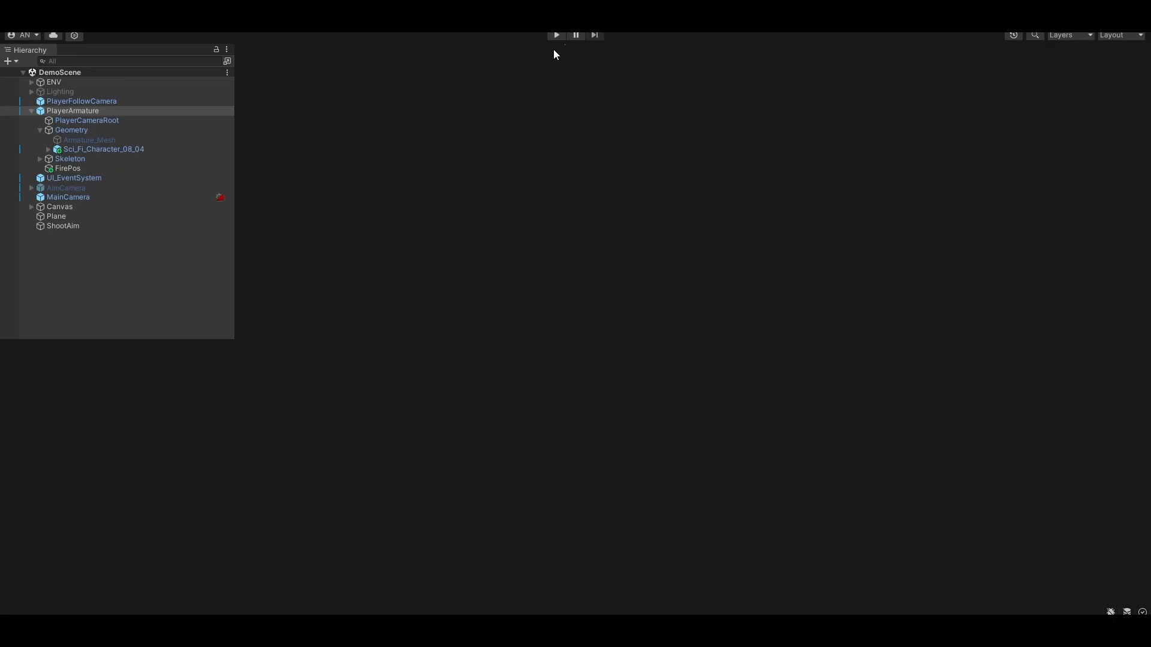
left_click(73, 110)
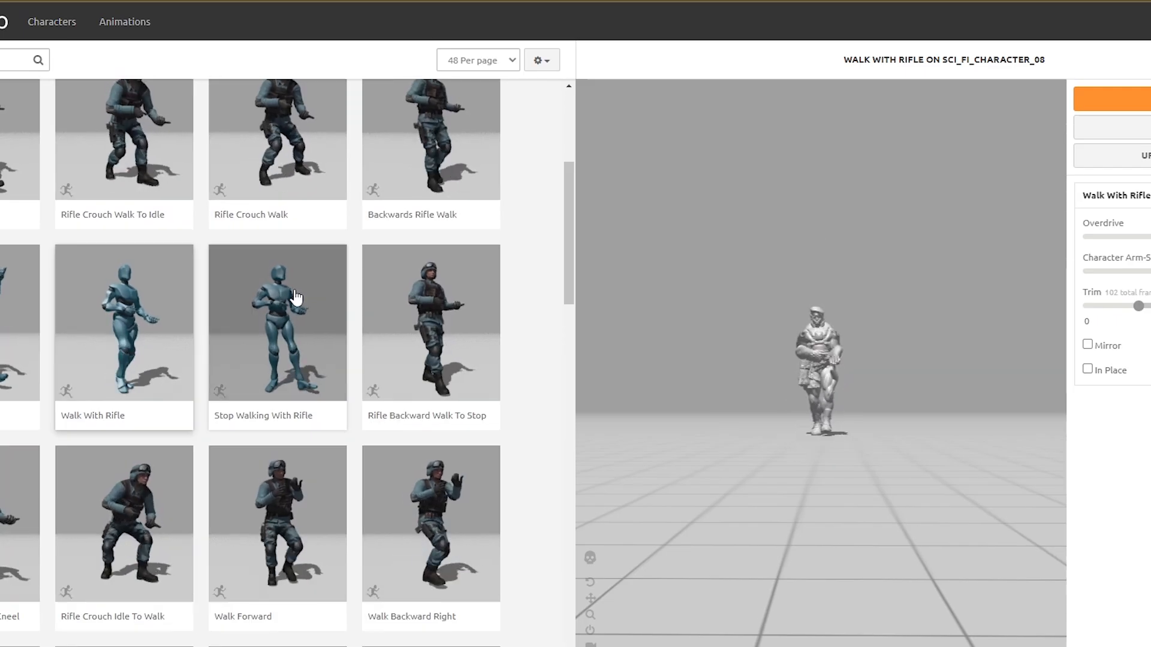
Download Walk With Rifle for Sci_Fi_Character_08 as FBX for Unity, With Skin, 30 fps.
left_click(1130, 97)
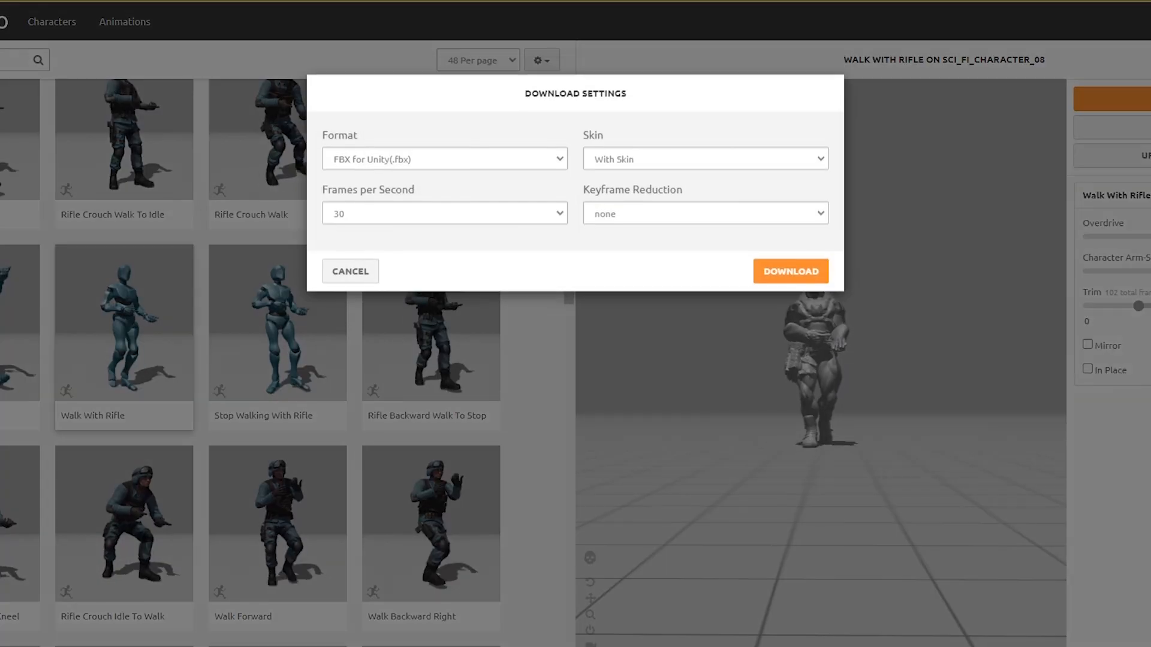
left_click(703, 158)
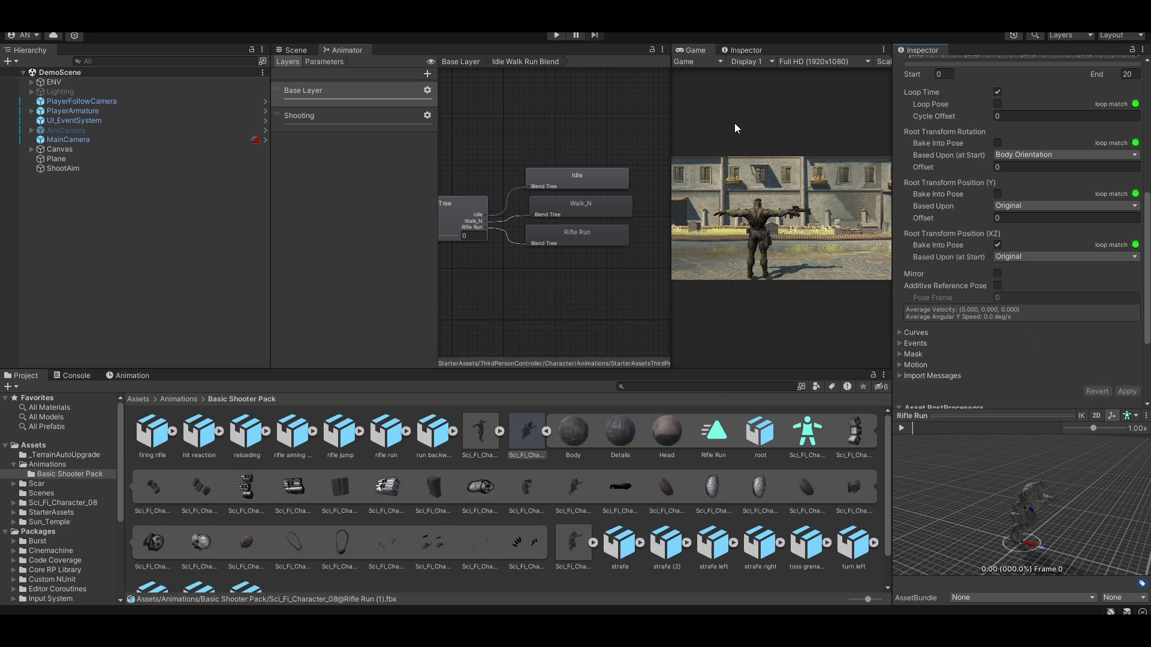
Preview the Rifle Run clip and select the Scar rifle under the hand_r bone.
left_click(901, 428)
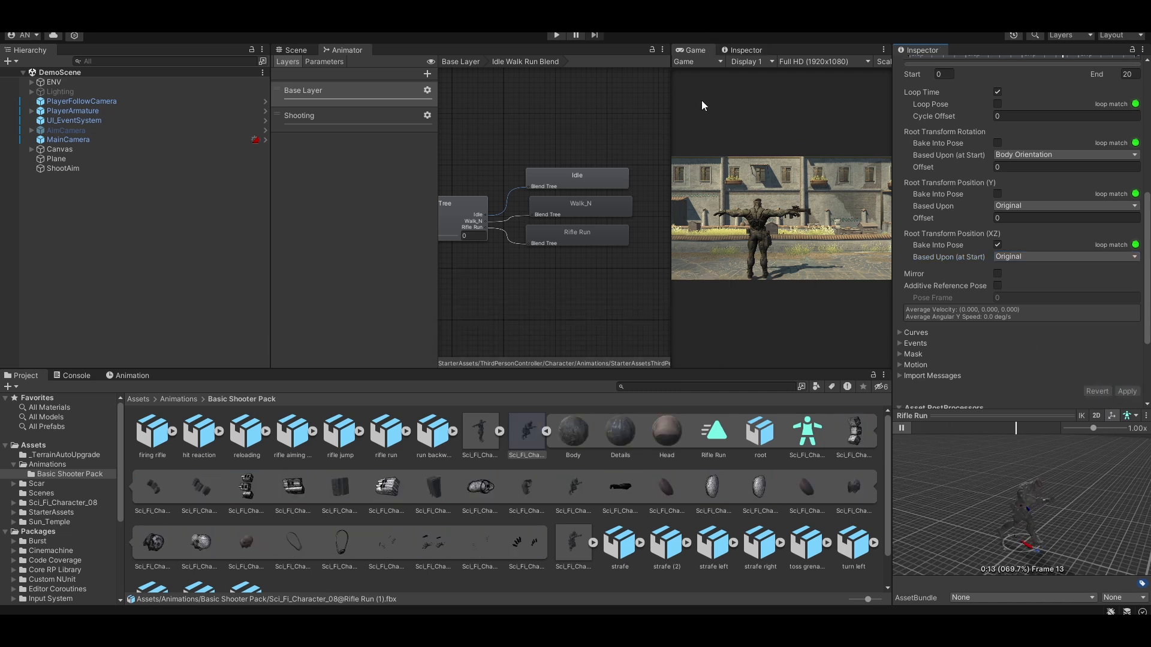
left_click(555, 35)
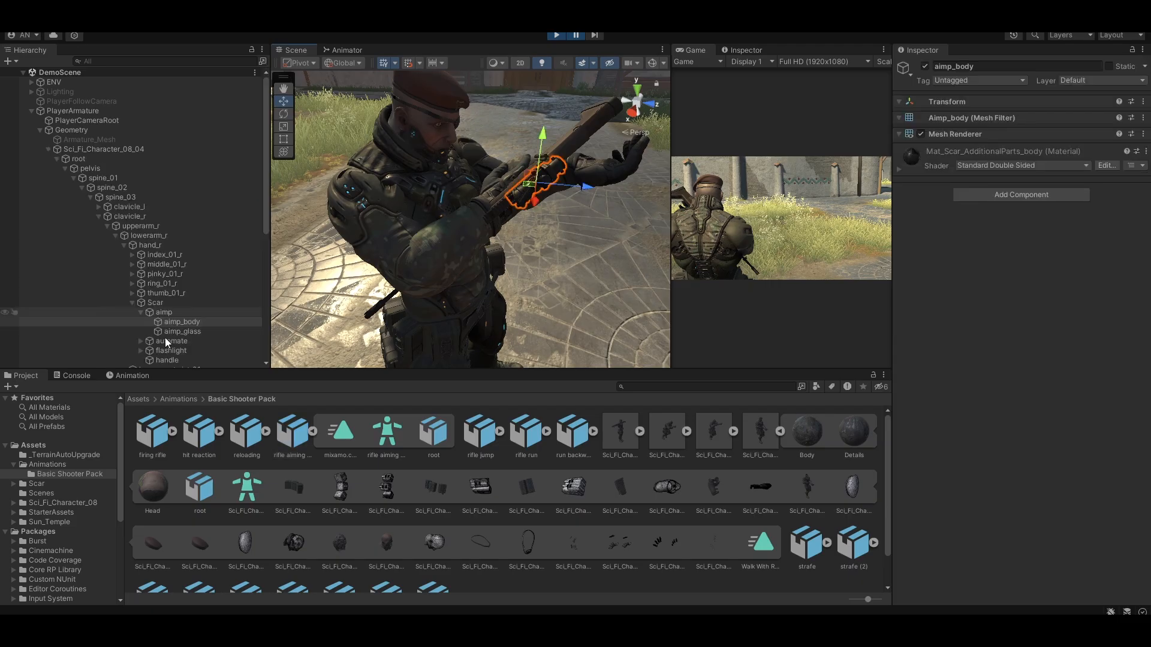
left_click(151, 245)
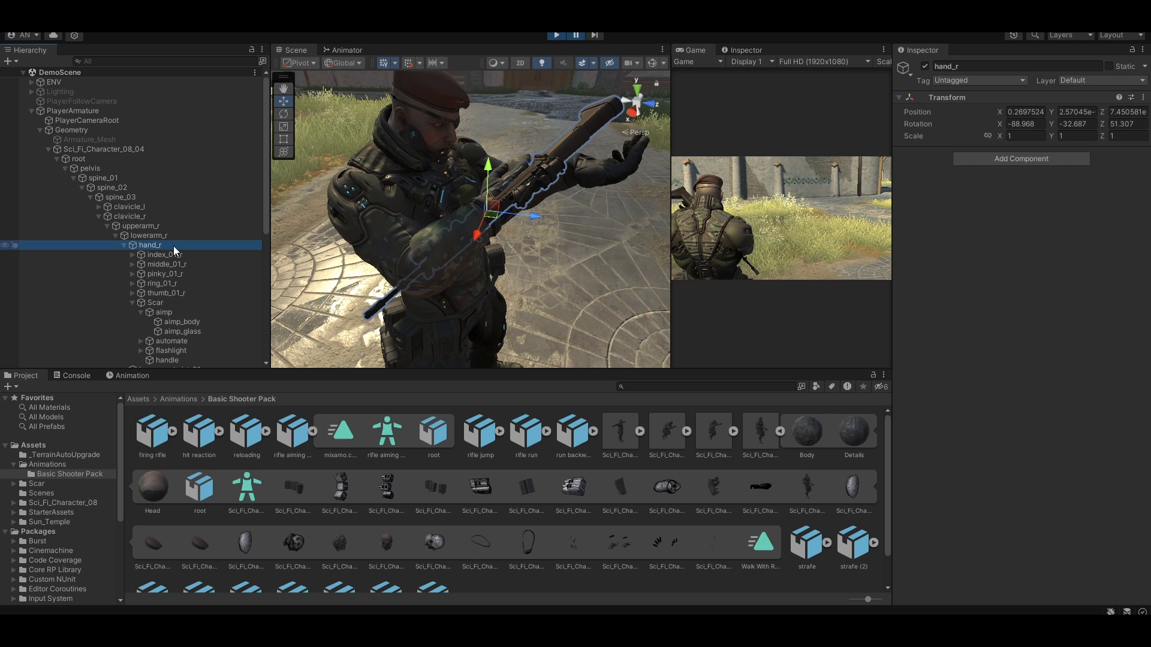
left_click(154, 302)
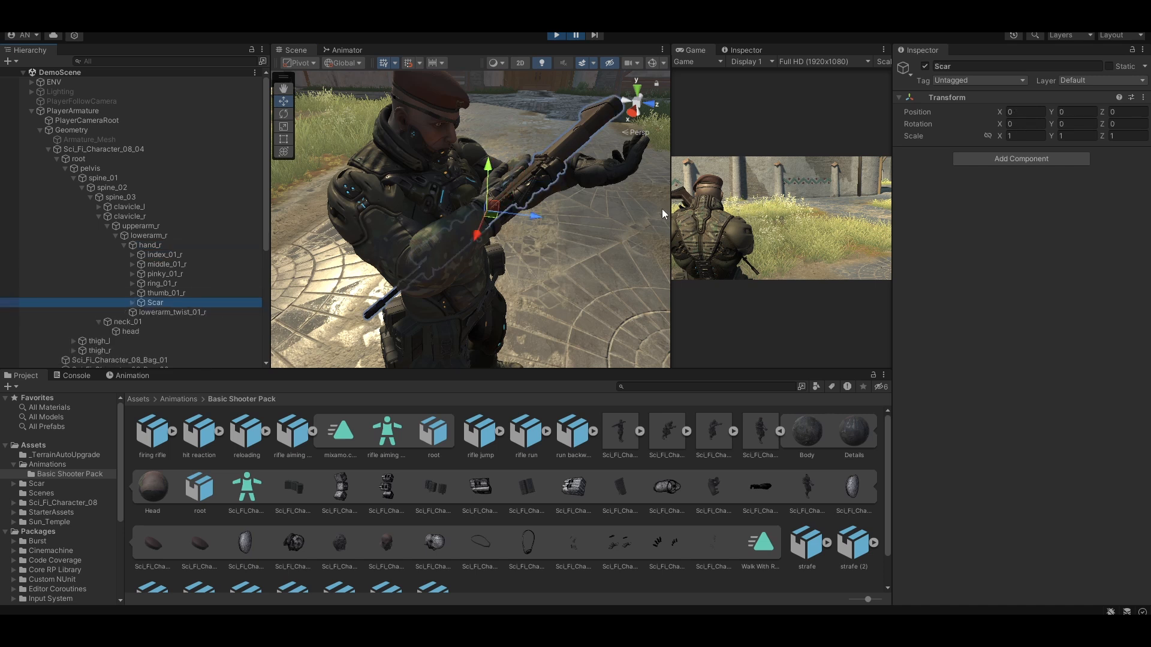
mouse_move(314, 90)
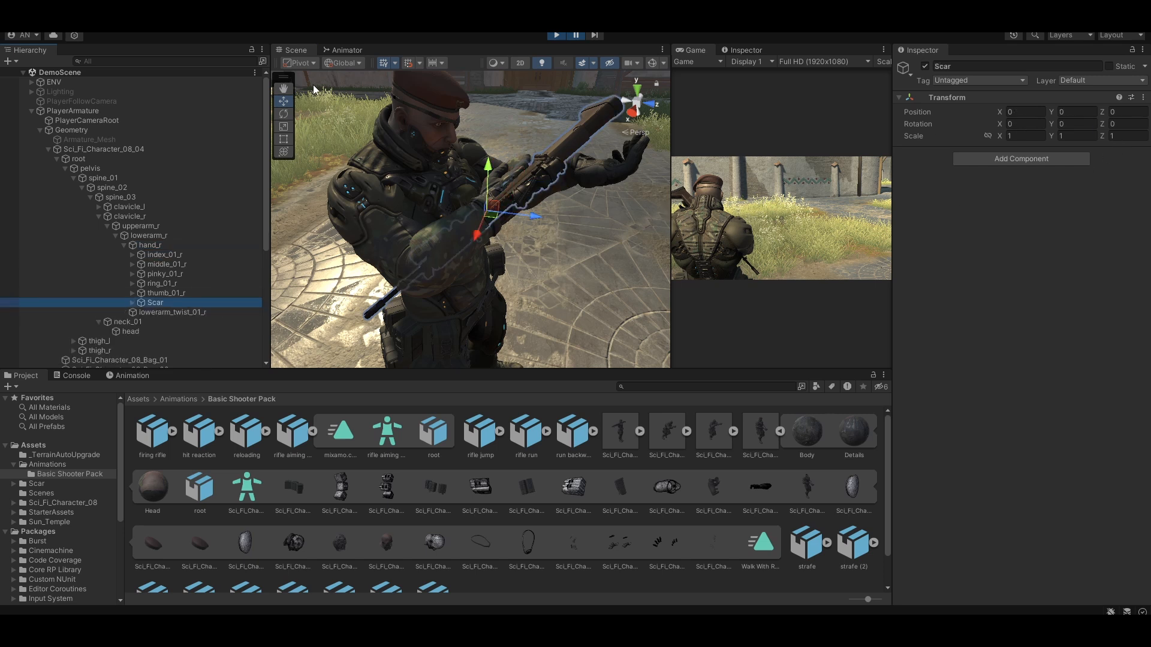
left_click(282, 114)
type("Idle, Walk, Run (Aim)")
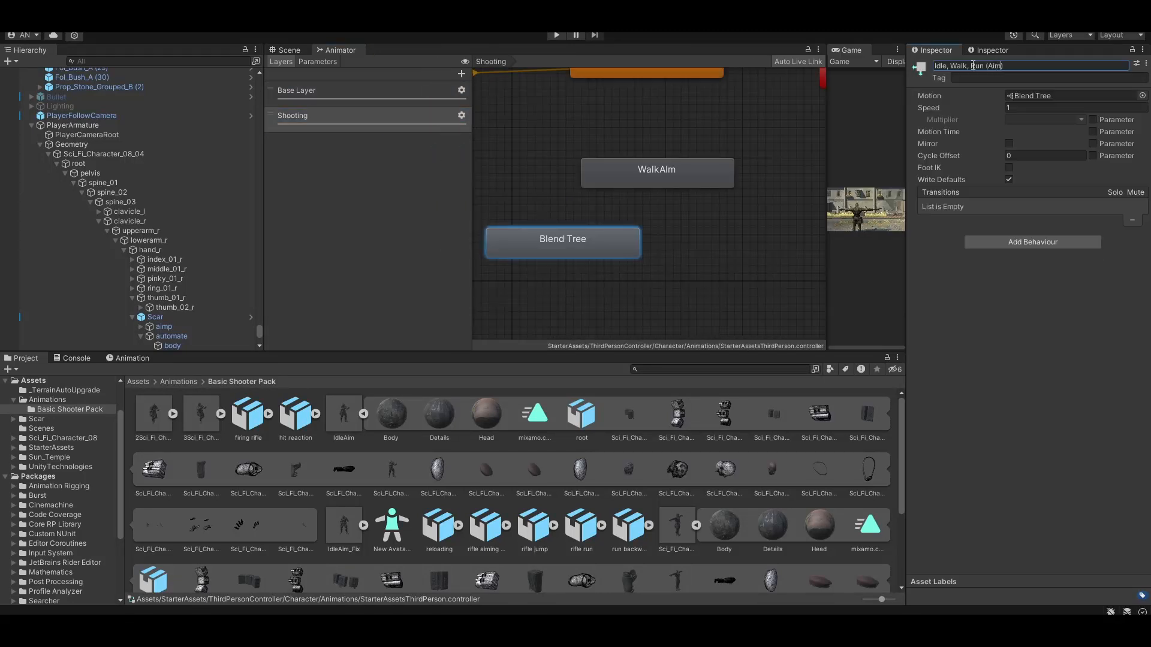
Add a third motion field to the Idle, Walk, Run (Aim) blend tree with the mixamo.com clip first.
double_click(561, 238)
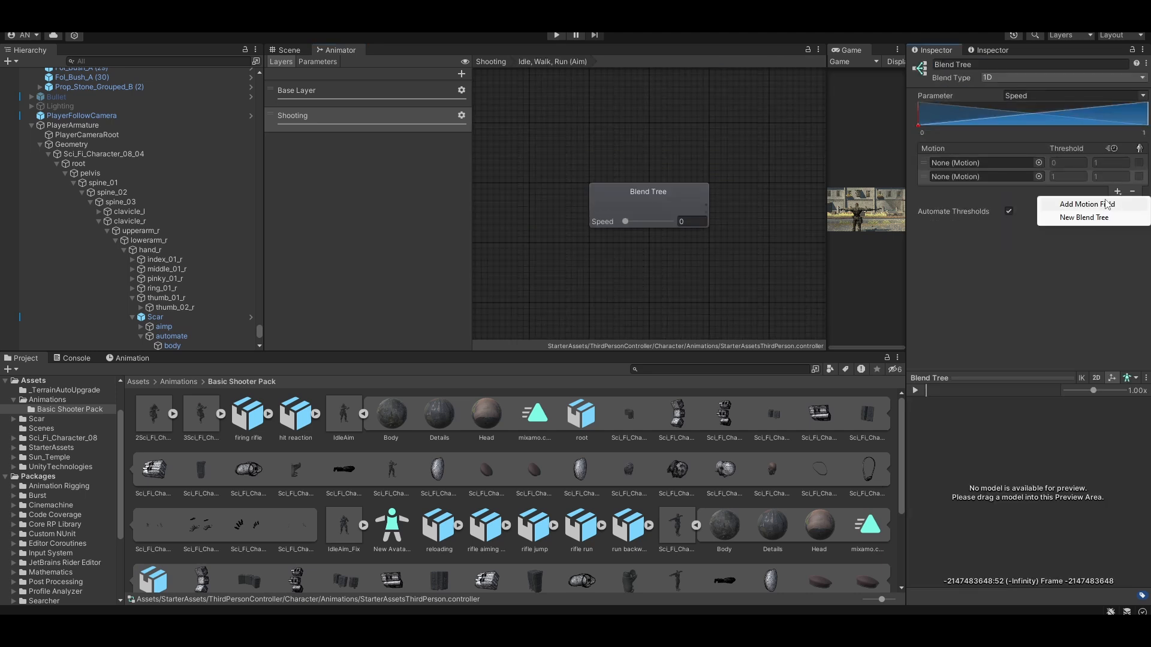
left_click(1086, 204)
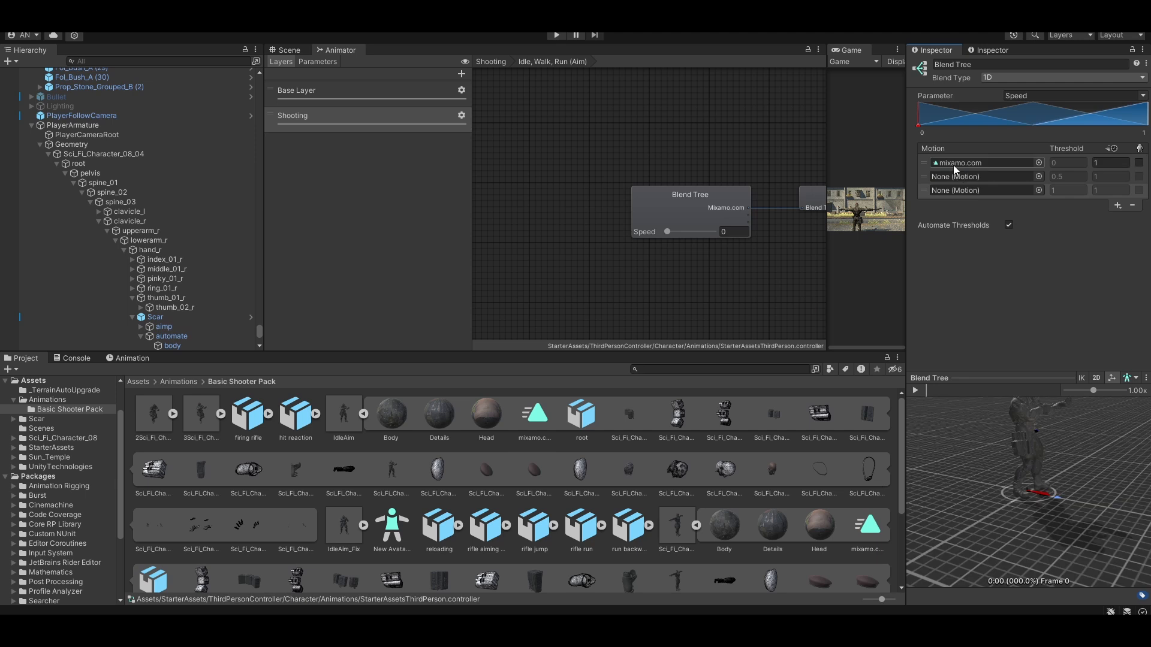
right_click(81, 283)
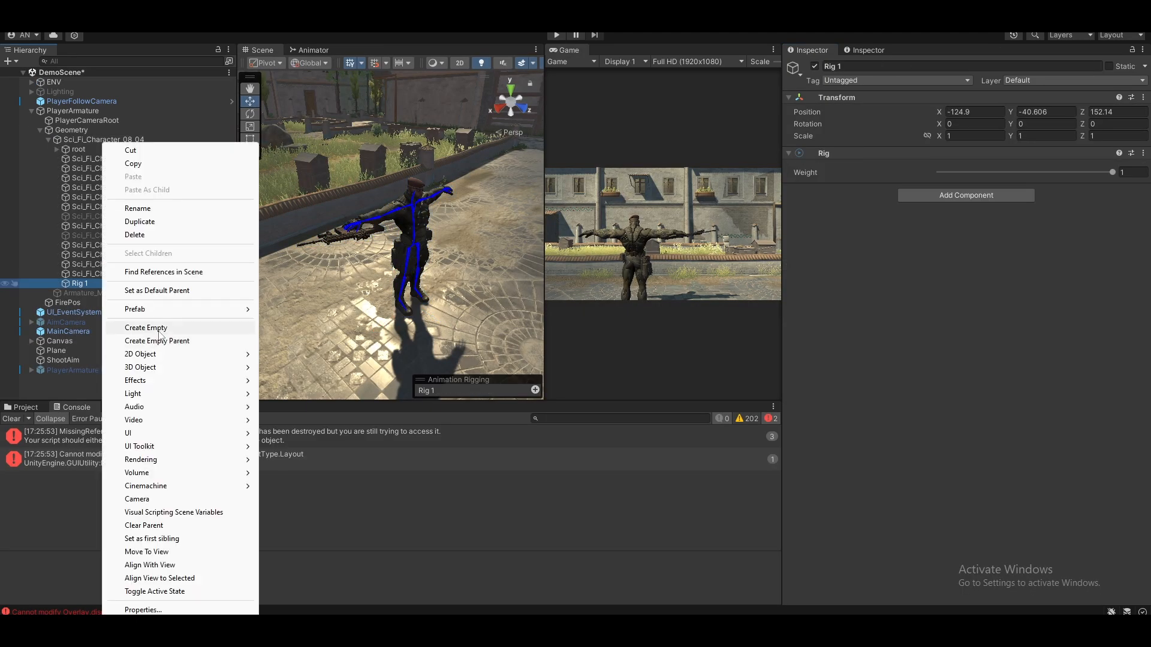
Create an Aim child under Rig 1 with a Multi-Aim Constraint pointing hand_r at ShootAim.
left_click(77, 149)
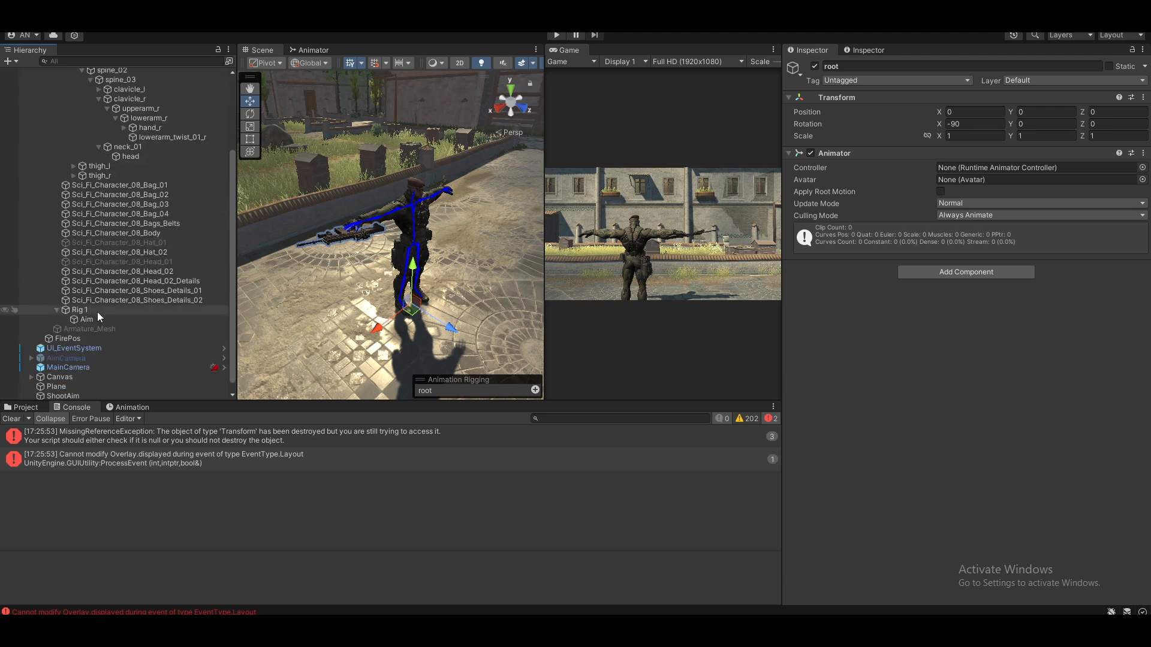
left_click(85, 308)
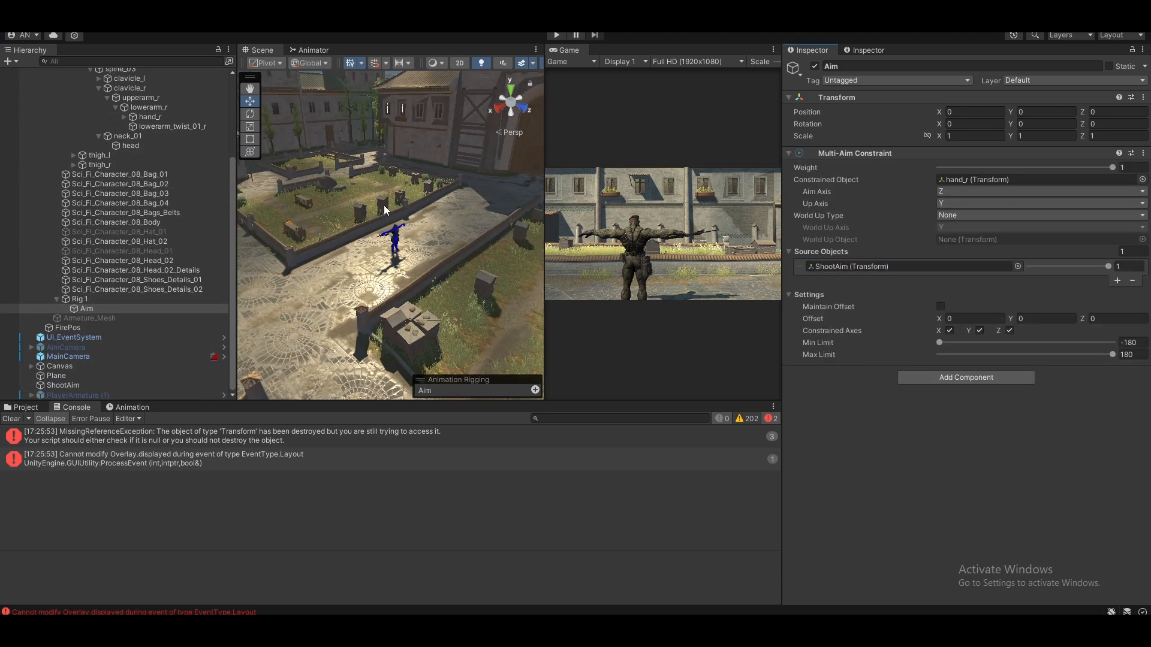
left_click(555, 34)
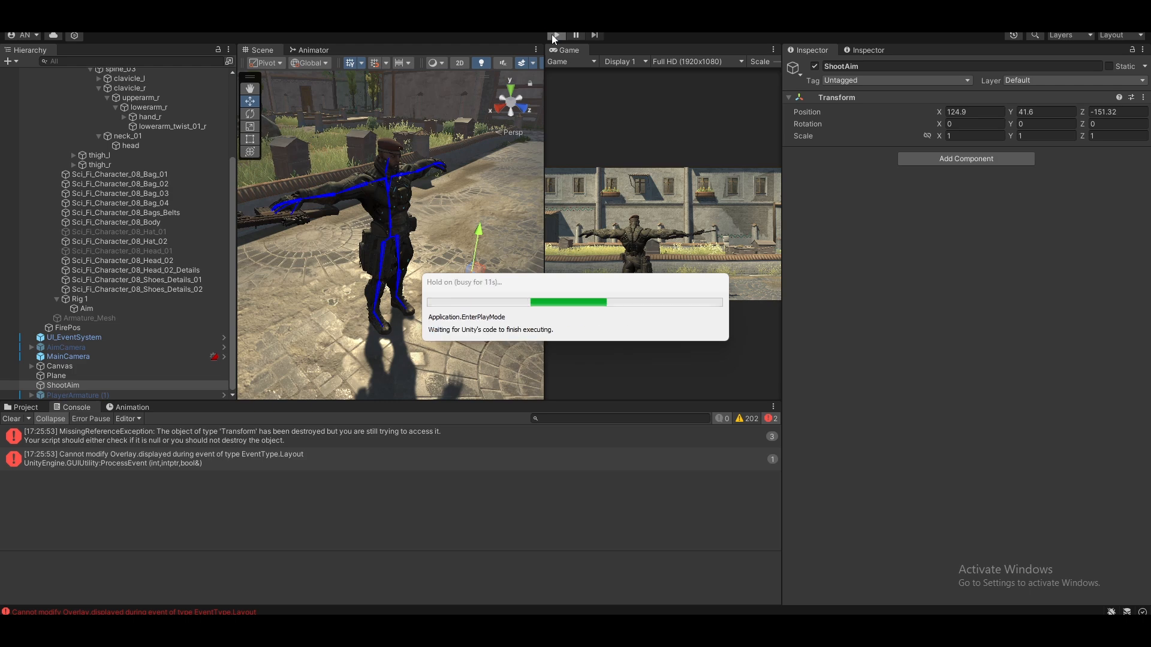
left_click(553, 35)
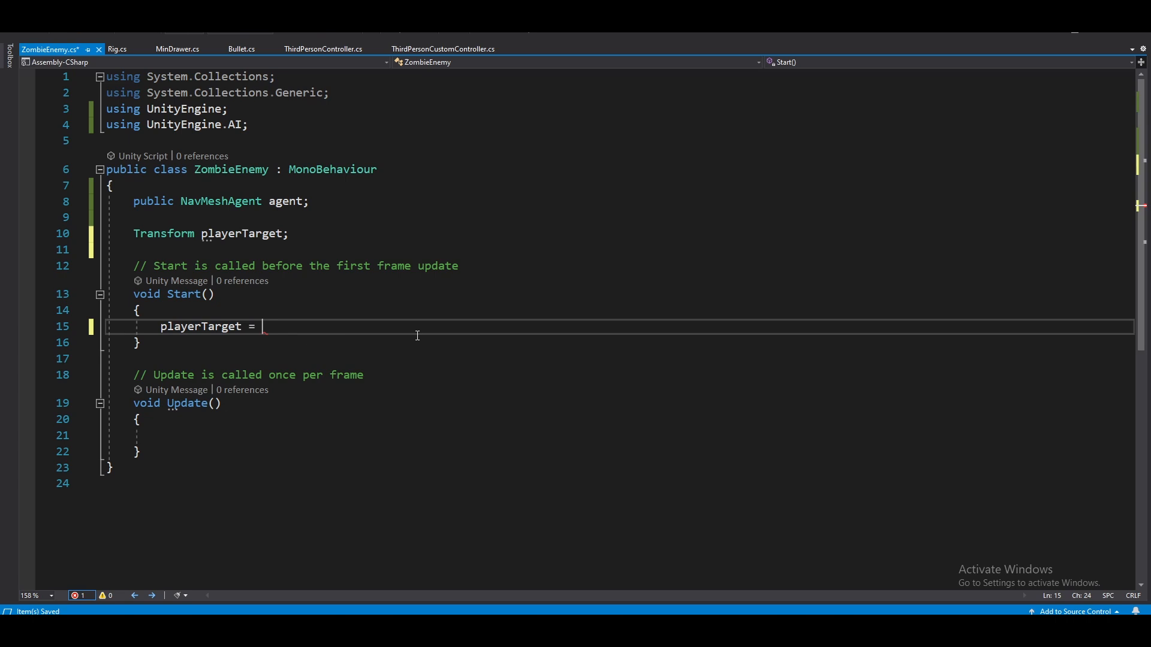
Assign playerTarget via FindGameObjectWithTag("Player").transform and call agent.SetDestination(playerTarget) in Update.
type("GameObject.FindGameObjectWithTag(\"Player\").transform")
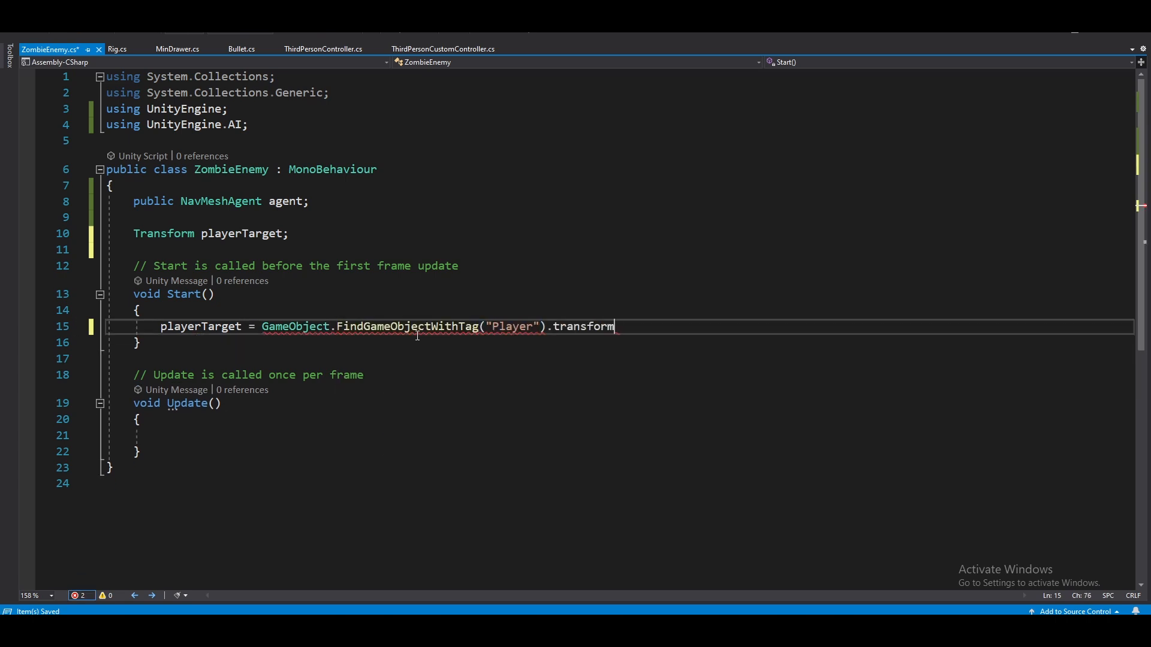
type("agent.SetDestination(playerTarget);")
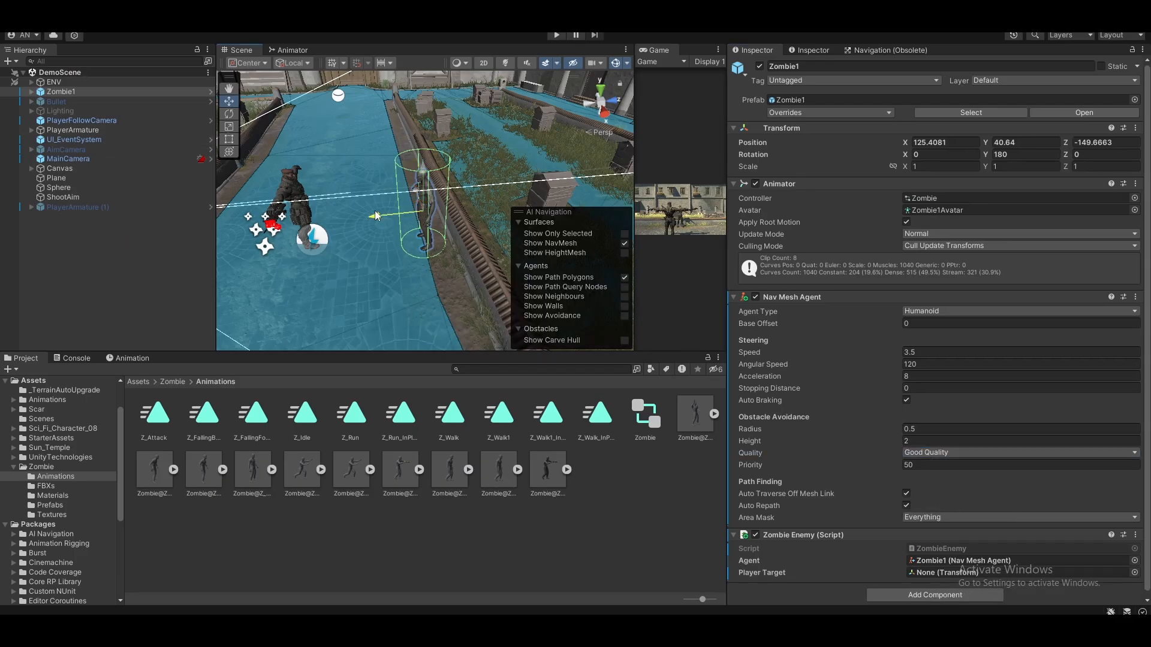
Run the game with the new PostProcessing object and PP layer in place.
left_click(556, 35)
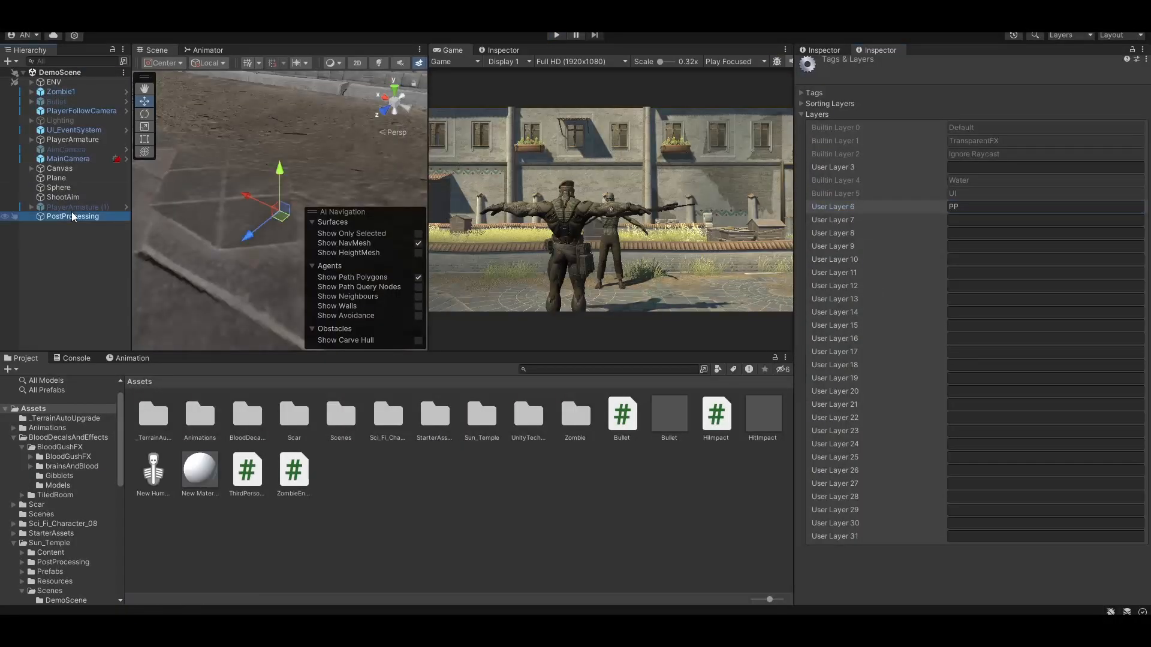
Add a Post-process Layer component to the MainCamera.
left_click(72, 216)
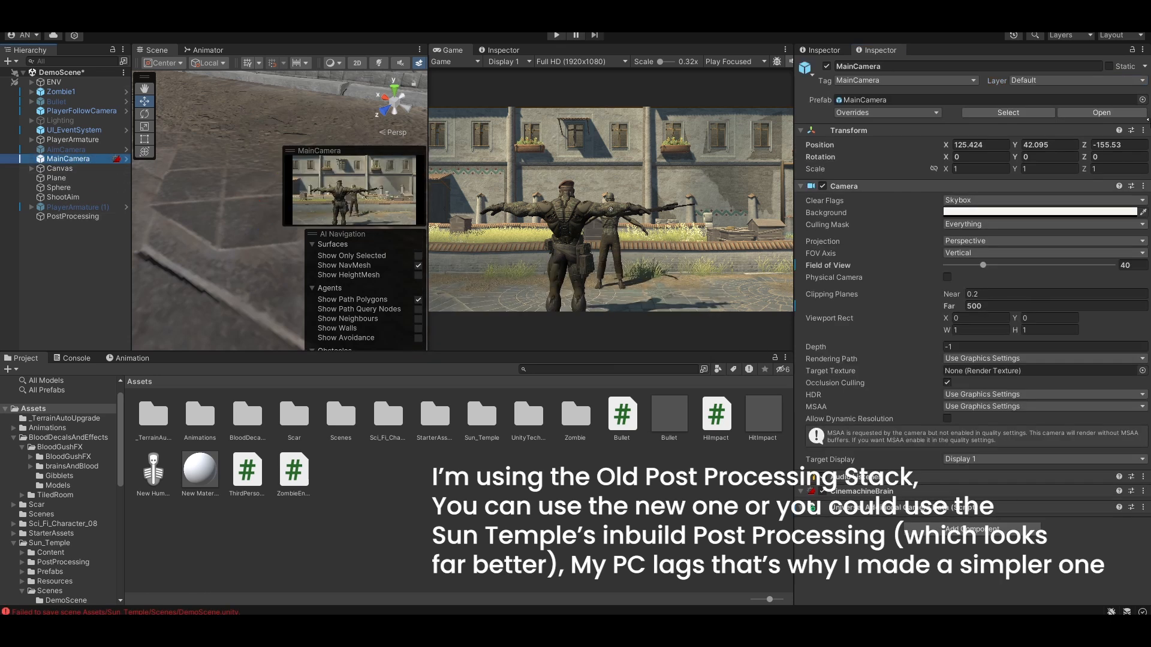
type("post")
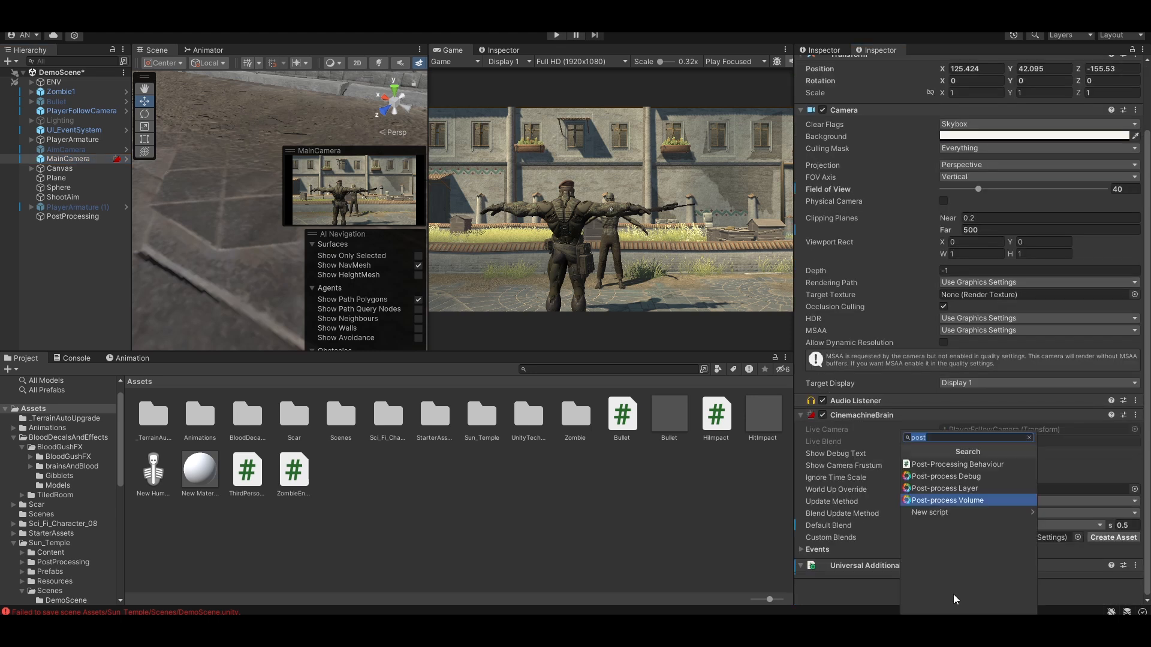
left_click(944, 488)
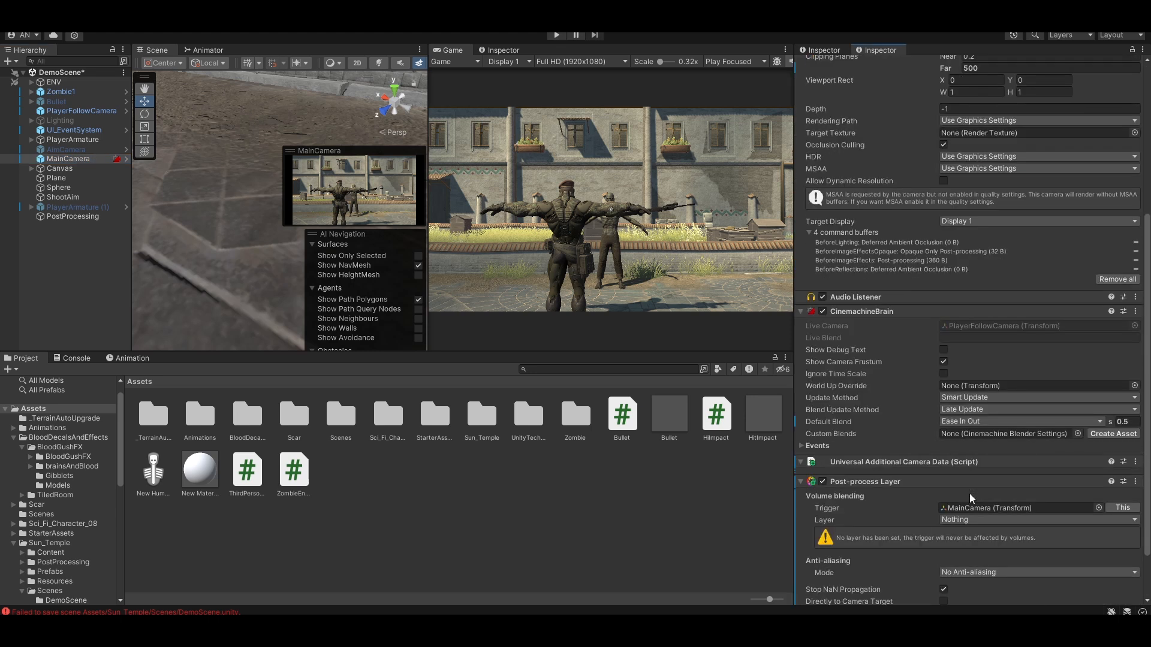
Set its volume blending layer to PP and anti-aliasing to FXAA, then run the game.
left_click(1027, 519)
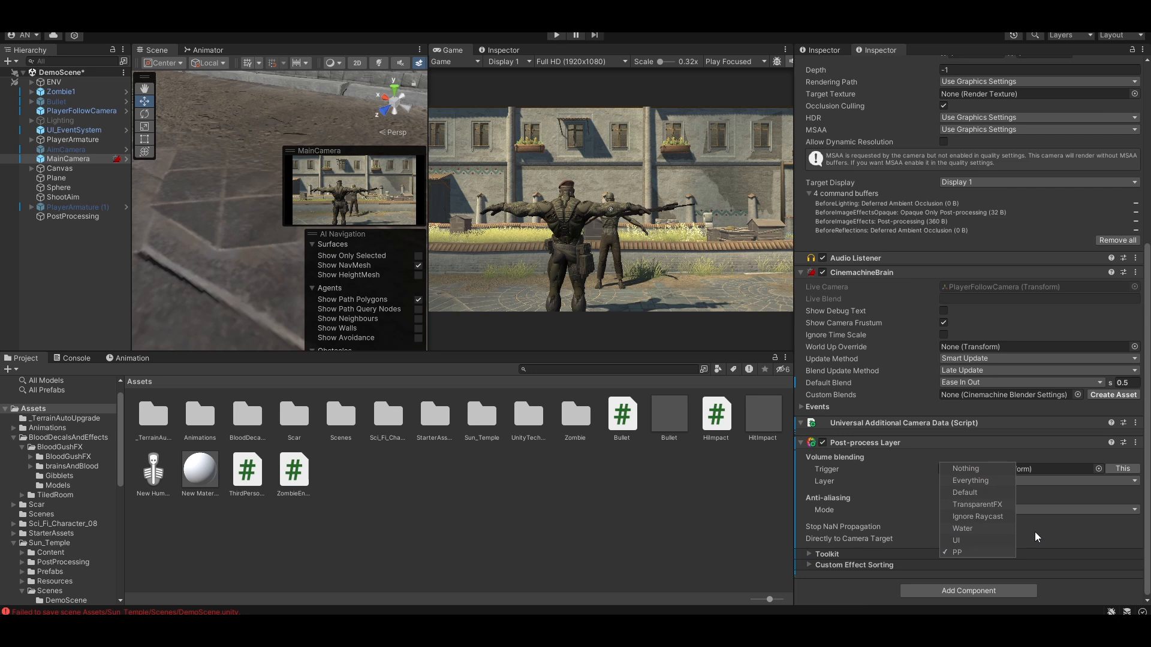
left_click(957, 551)
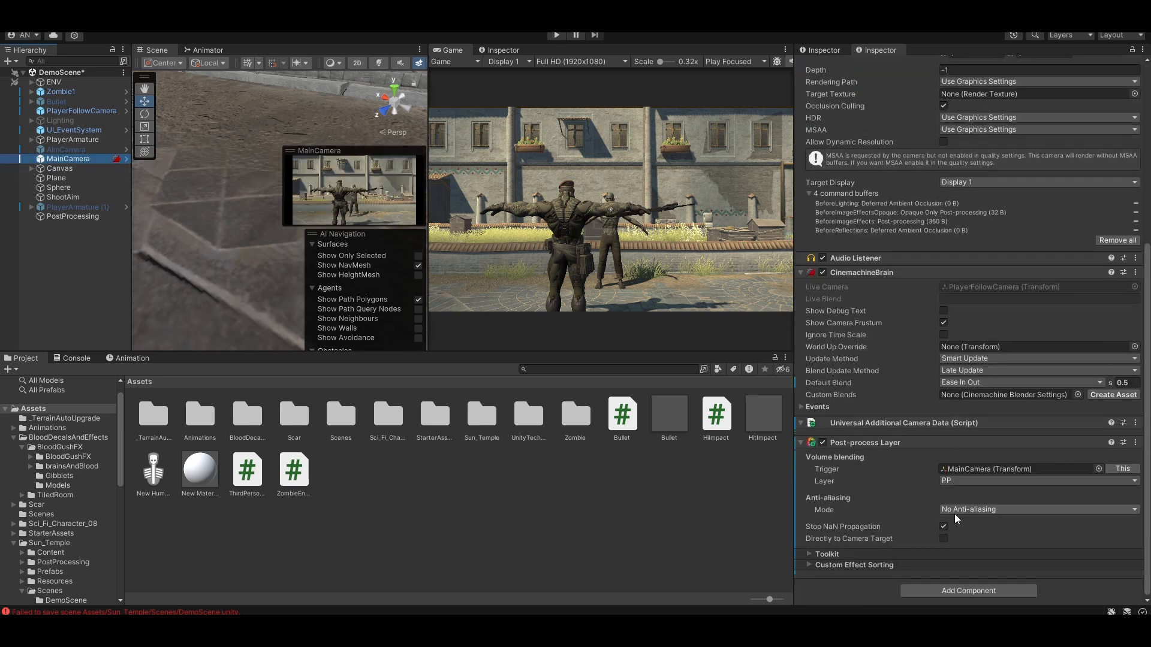
left_click(1034, 508)
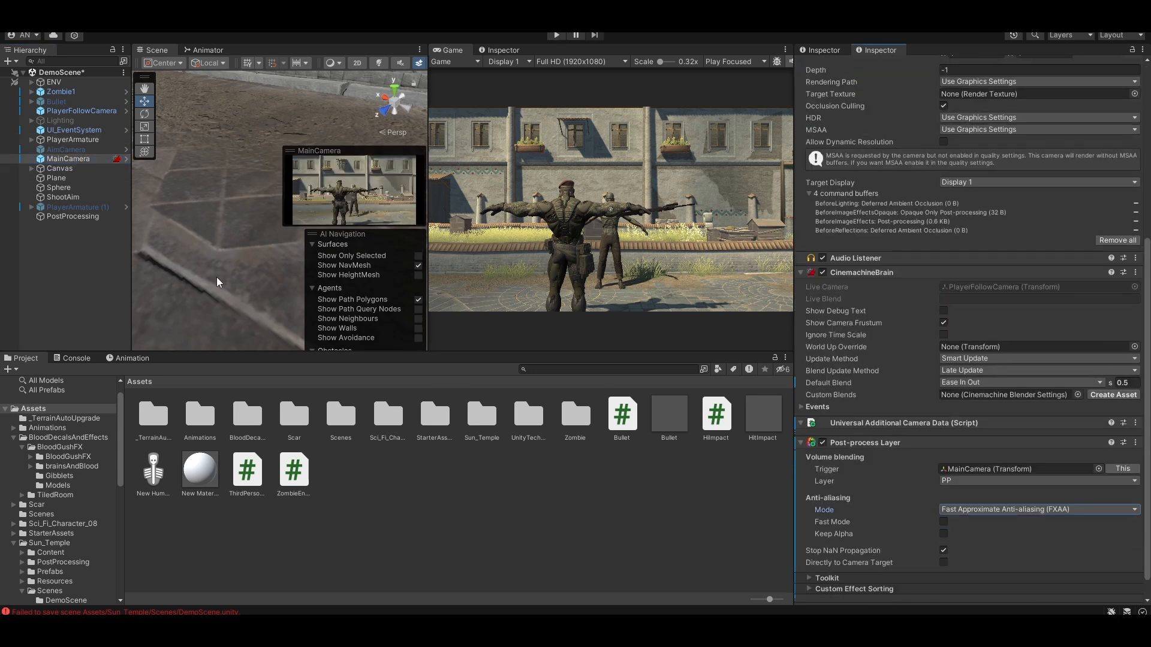
left_click(556, 35)
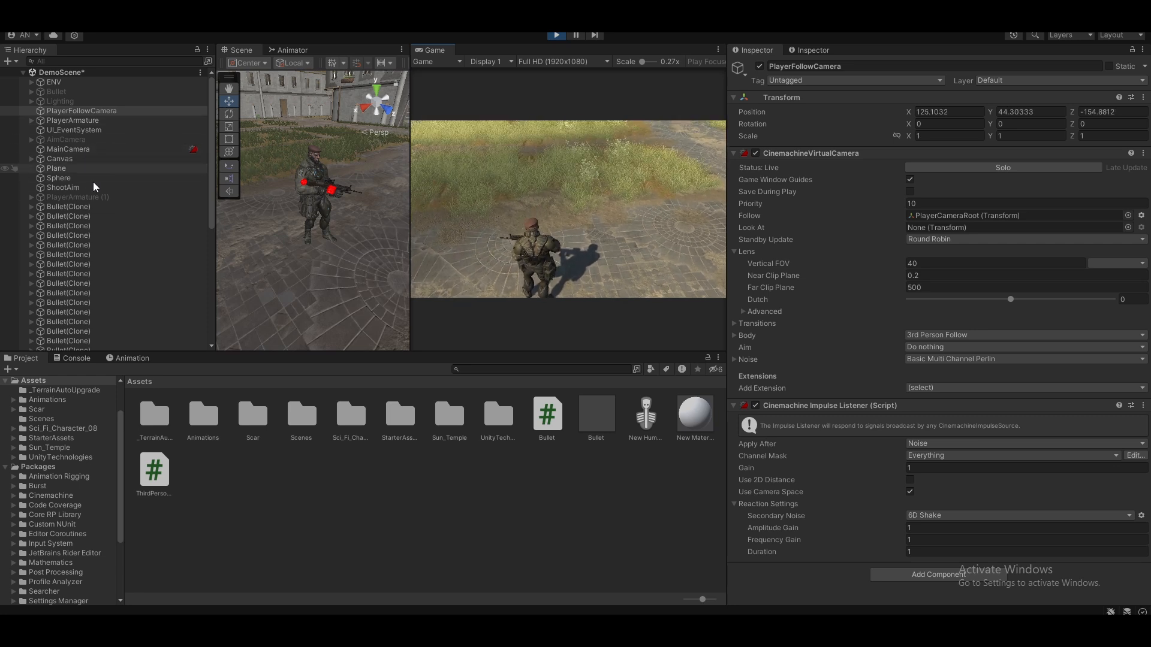
Select ShootAim during play and maximize the Game view to full screen.
left_click(63, 187)
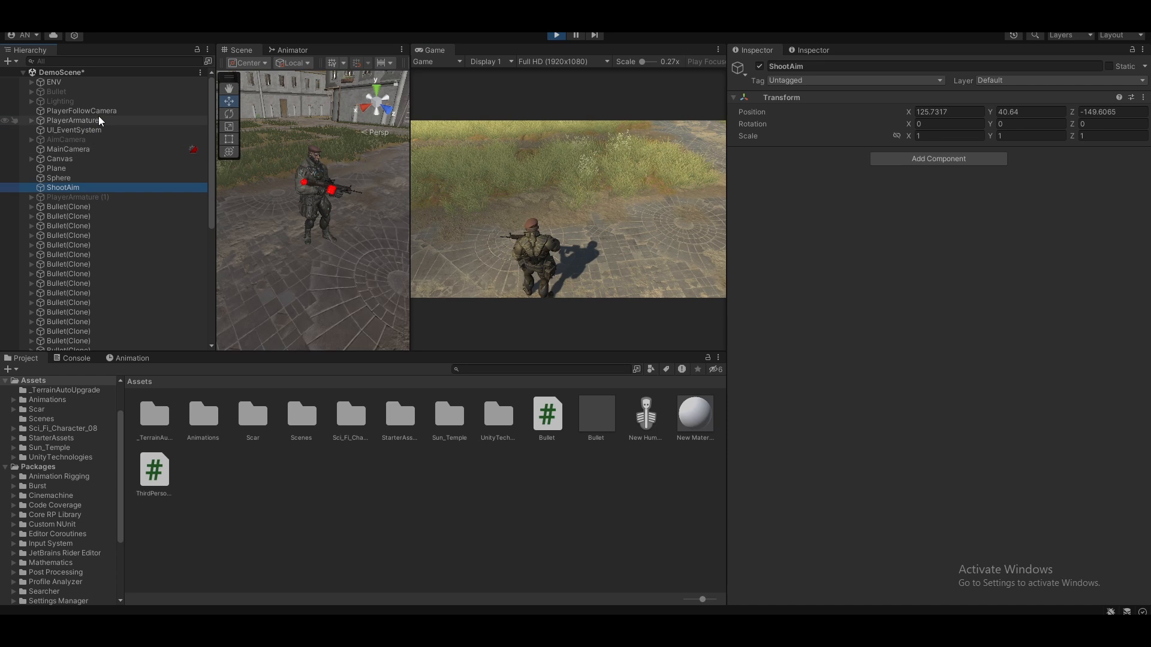
left_click(73, 120)
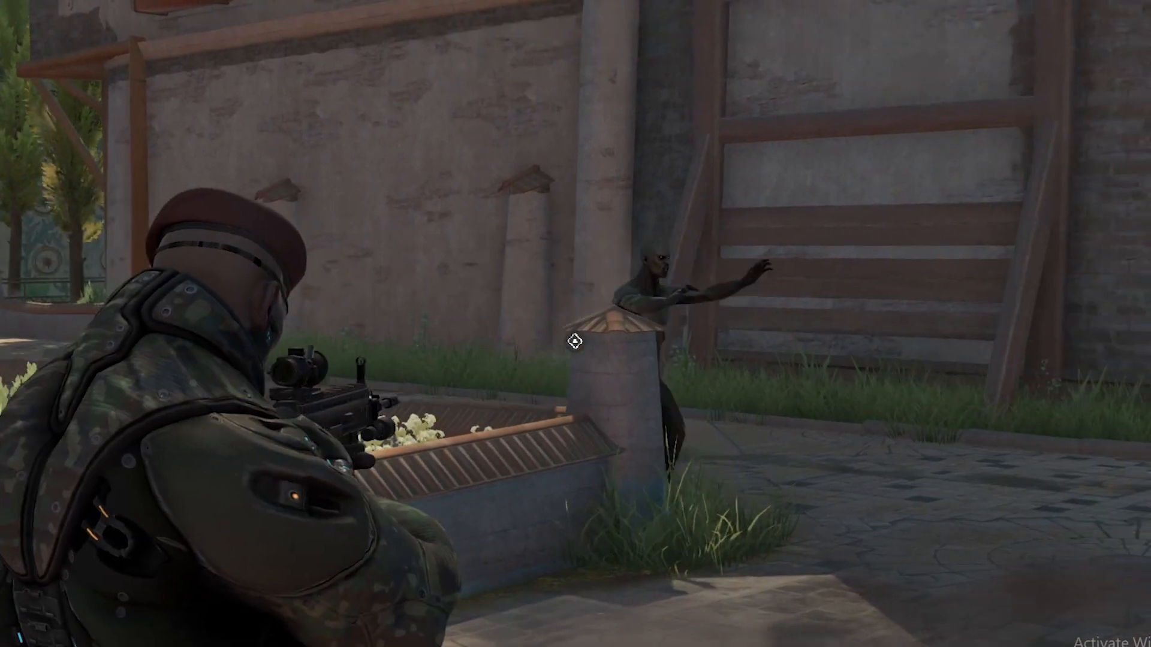
Move the soldier through the temple and shoot the zombies that approach.
left_click(576, 344)
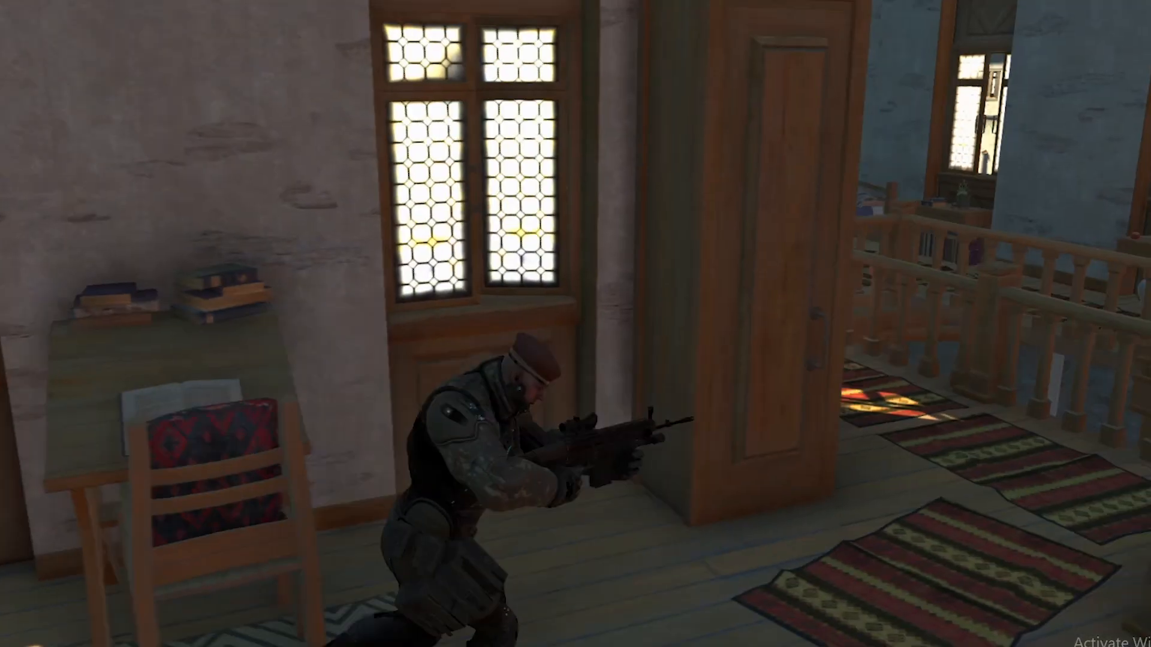
mouse_move(576, 324)
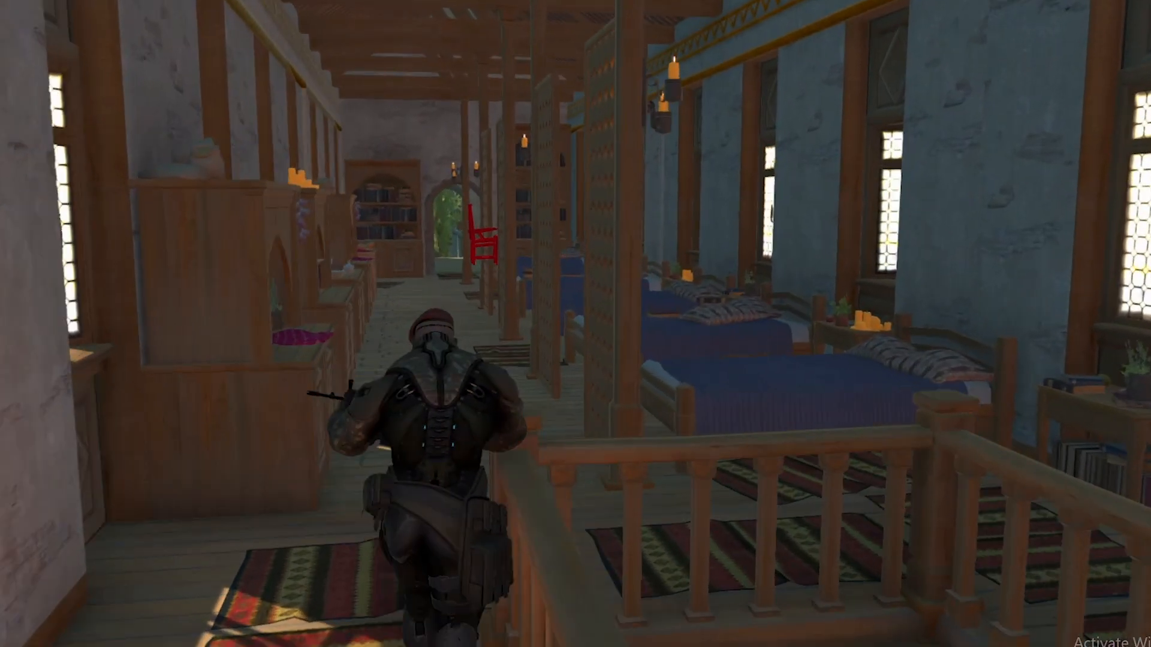
key("w")
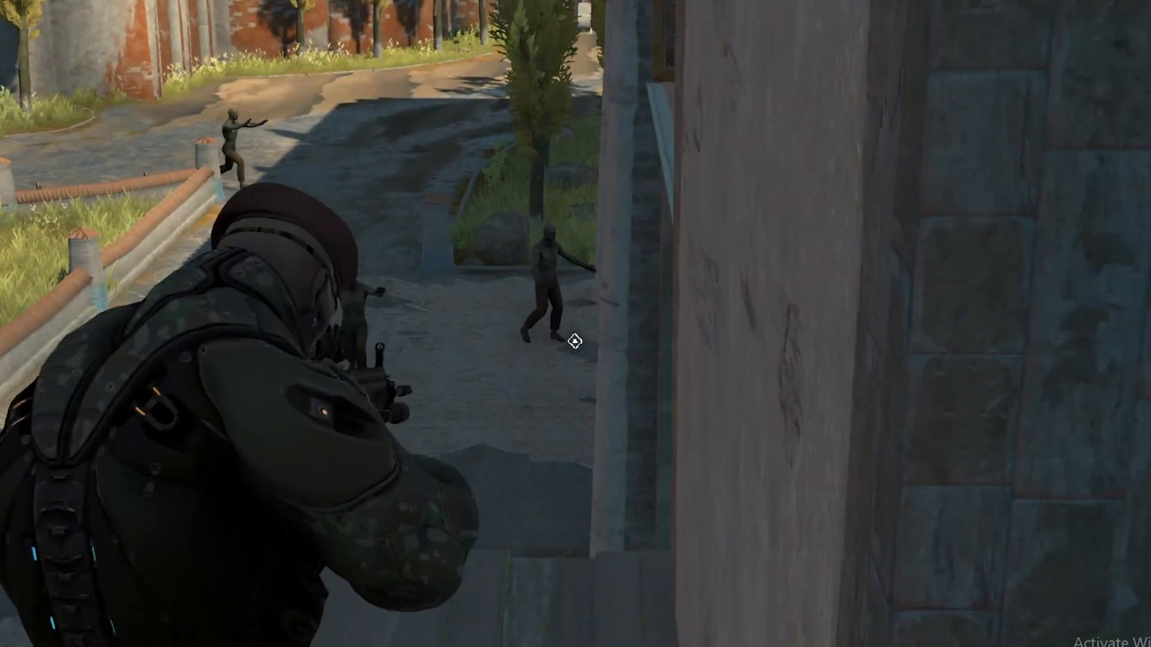
left_click(576, 323)
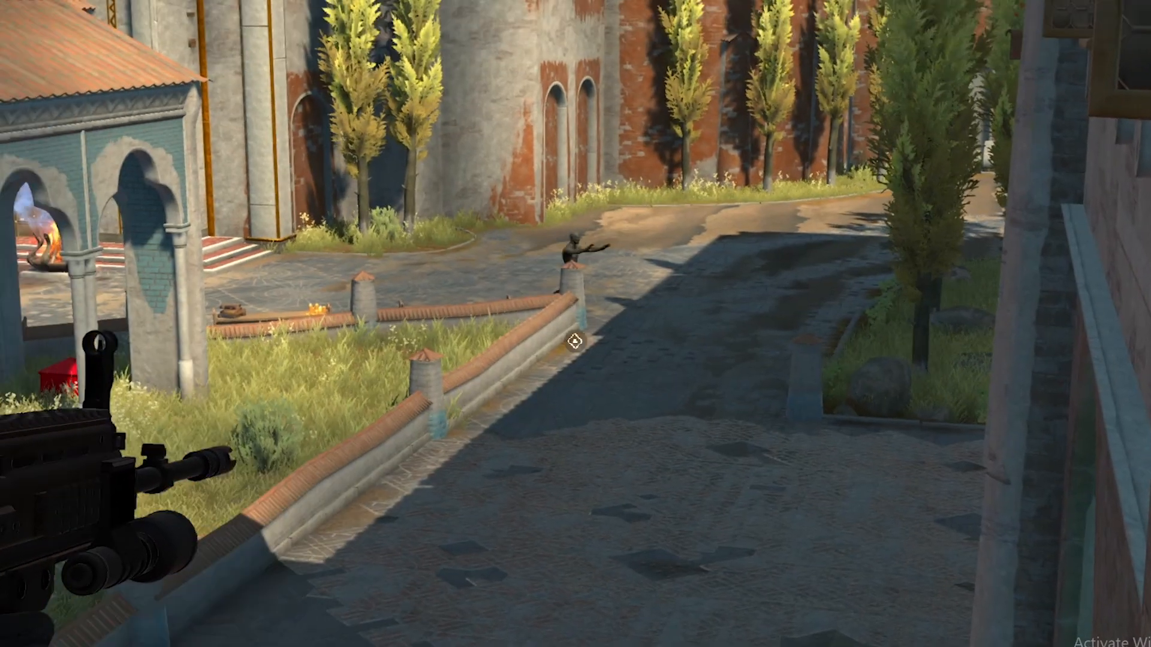
left_click(575, 341)
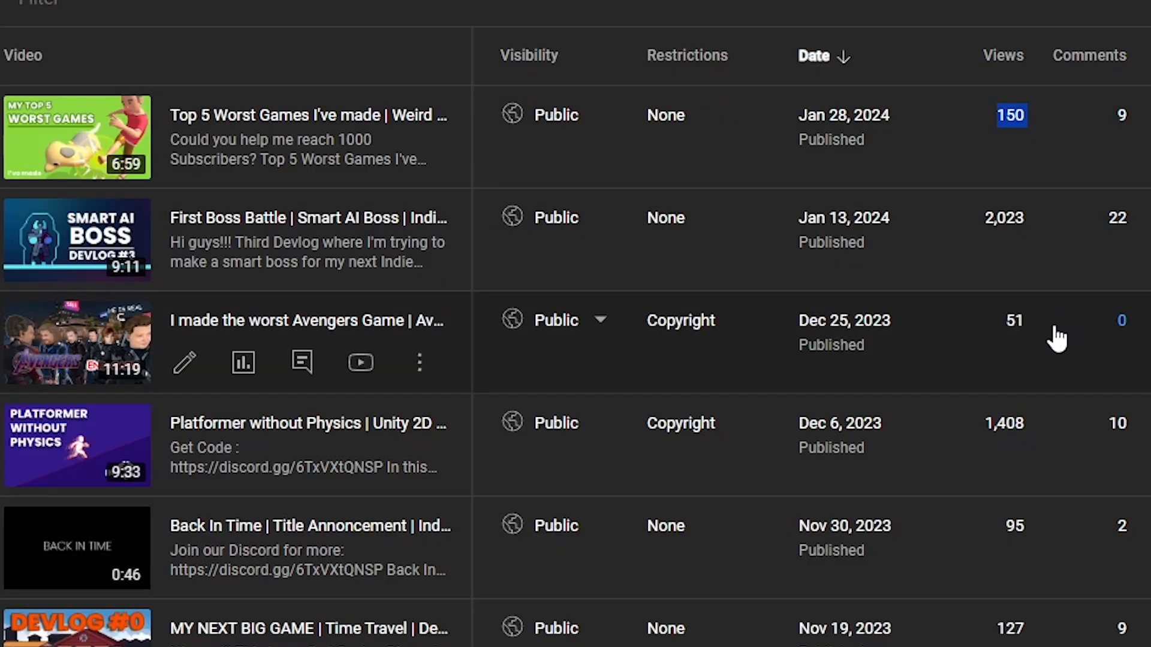
scroll("down", 3)
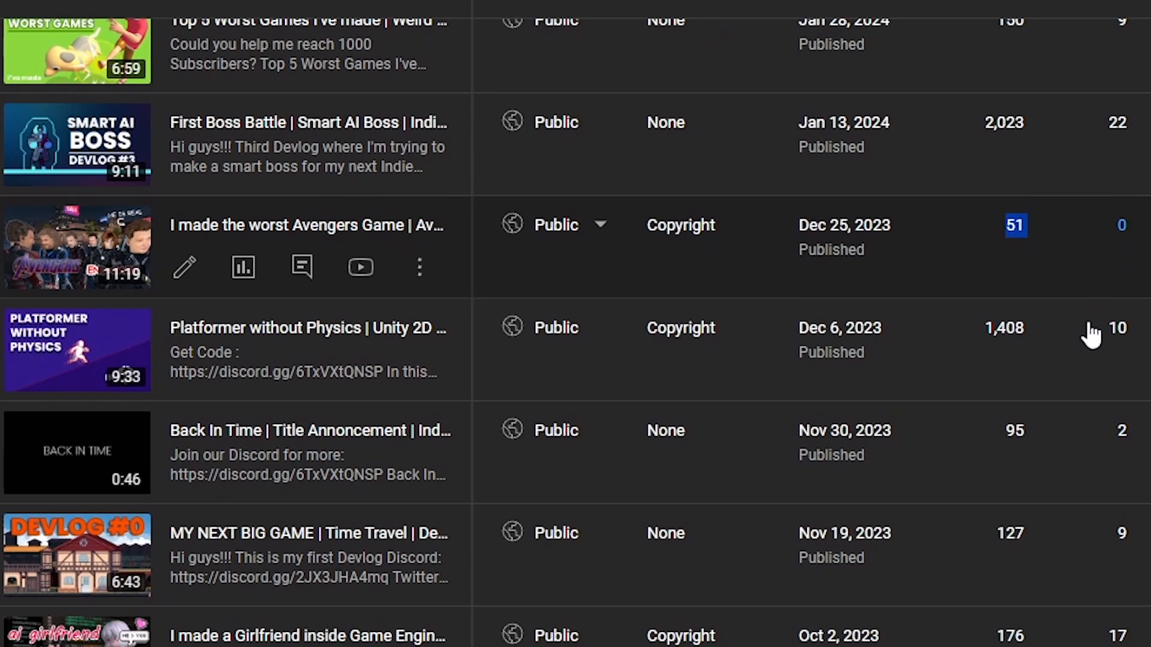
scroll("down", 3)
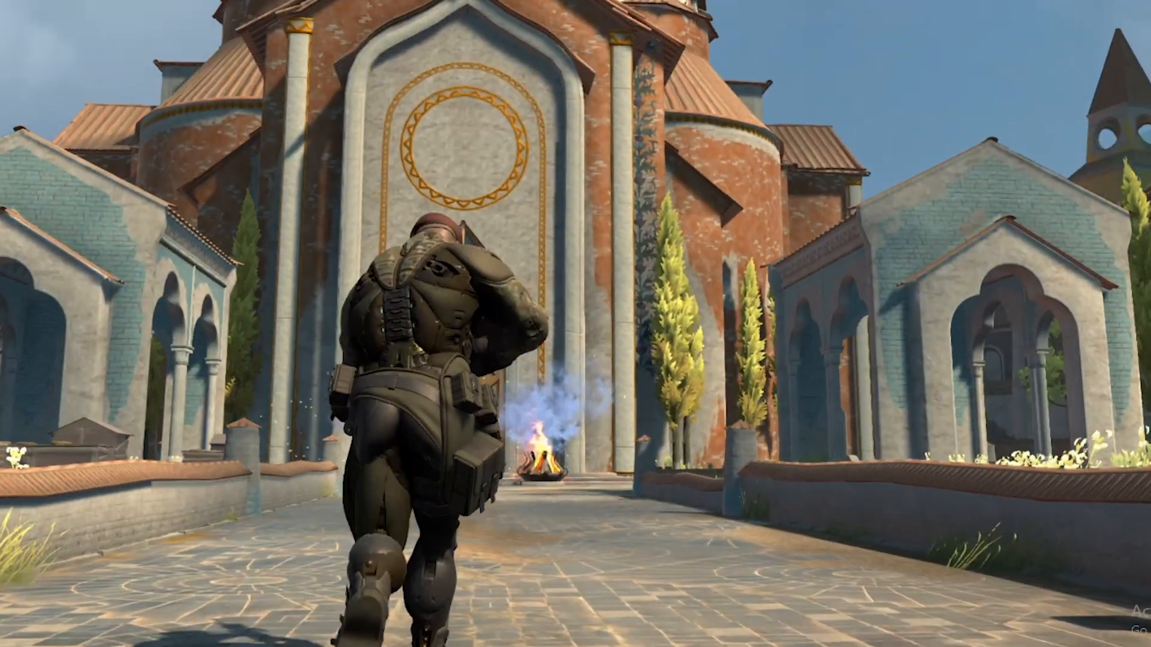
Stop the shooter gameplay and play the 2D platformer scene for the next devlog.
left_click(555, 34)
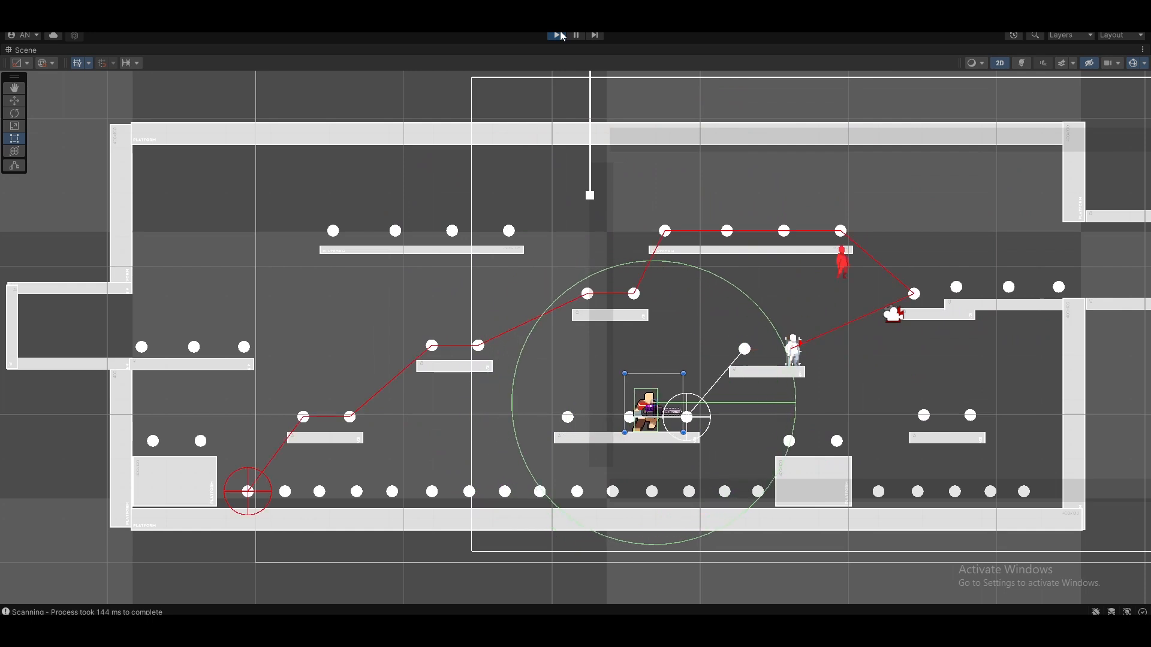
left_click(555, 35)
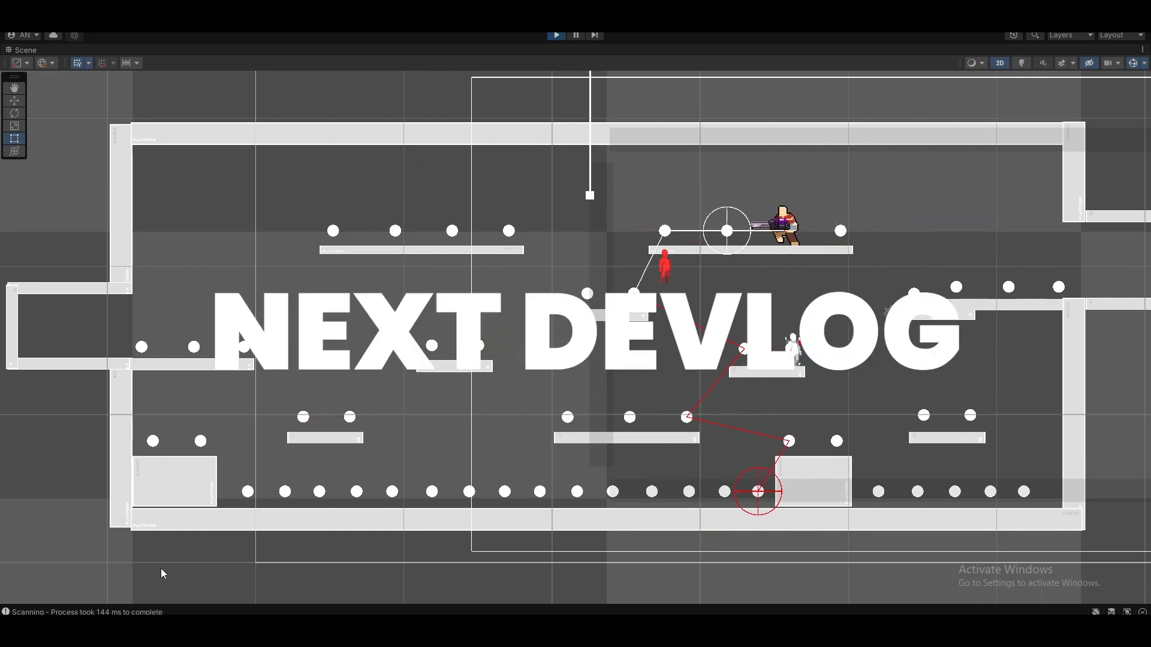